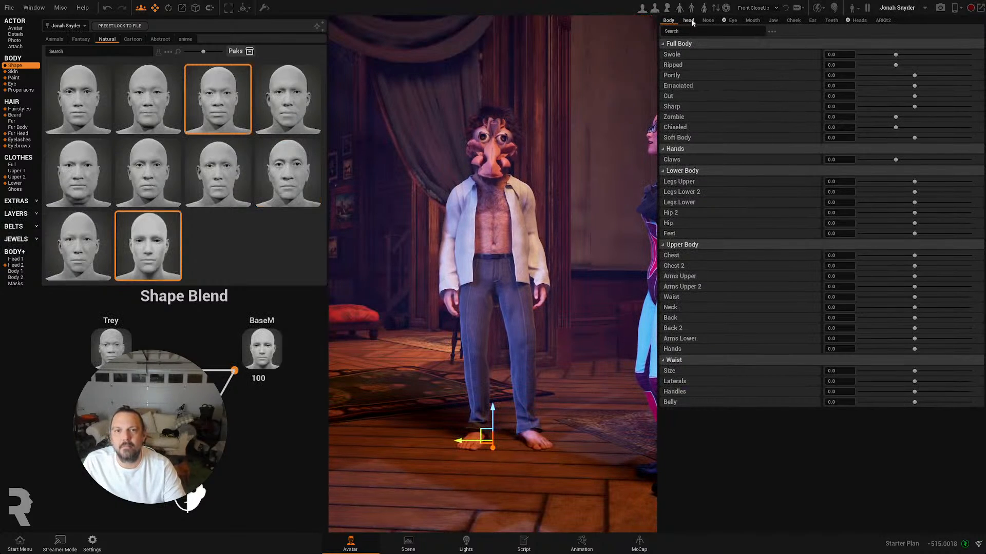
- Tweak the eye and head morphs, then turn the man into the Silas 01 boy preset
click(732, 19)
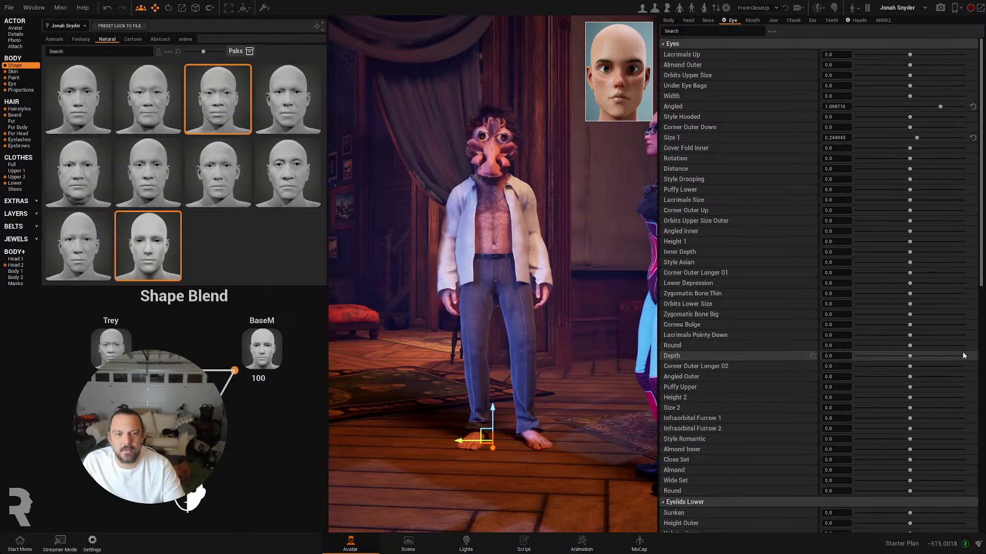
click(288, 98)
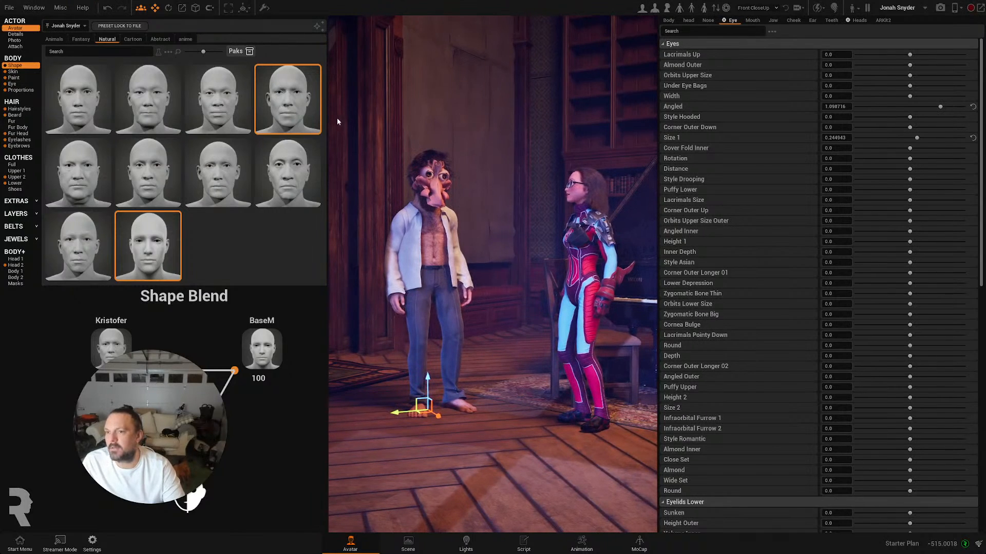
click(15, 28)
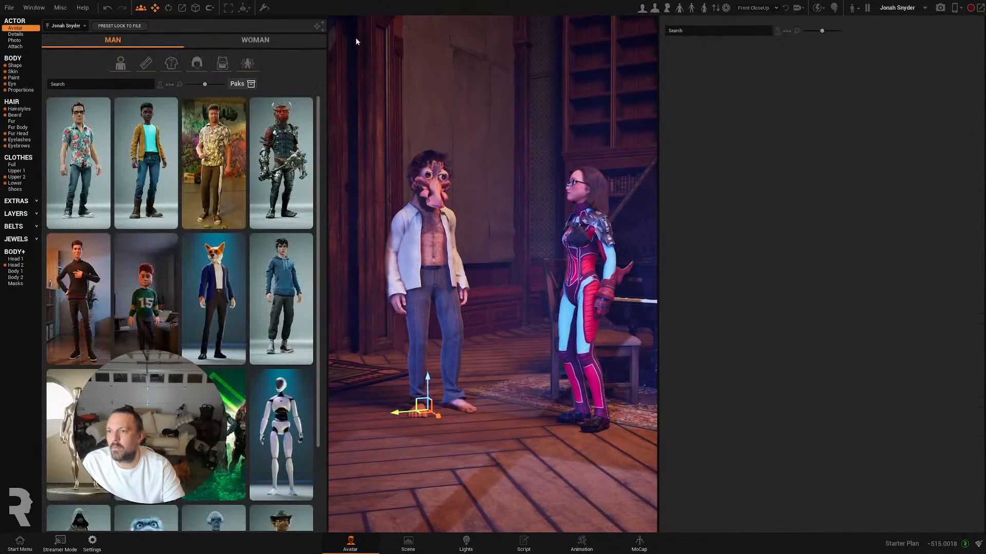
click(146, 162)
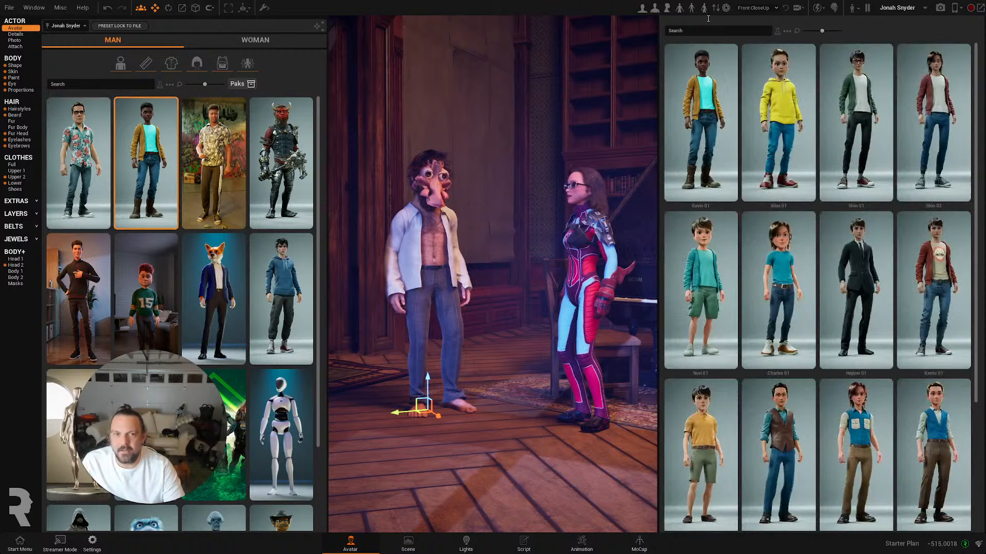
click(777, 121)
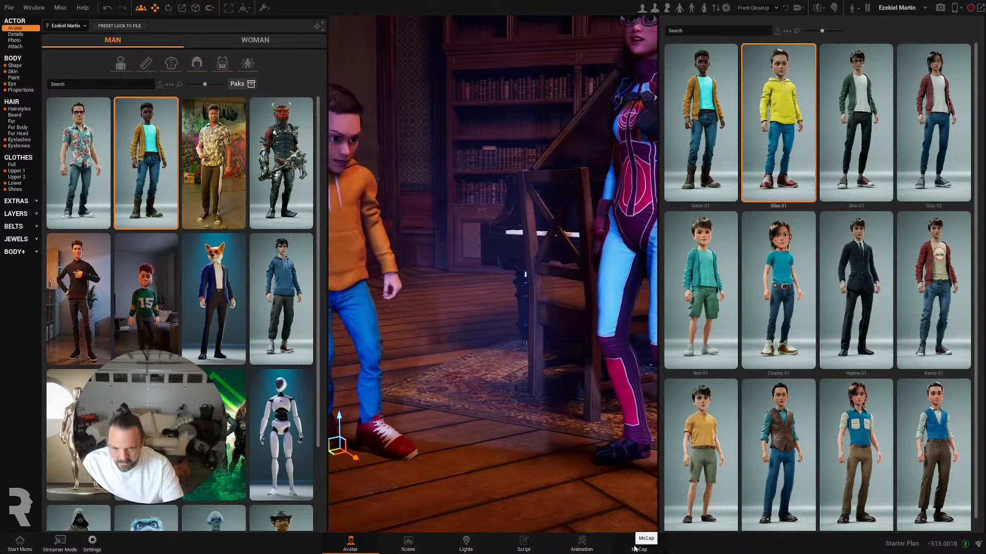
click(638, 543)
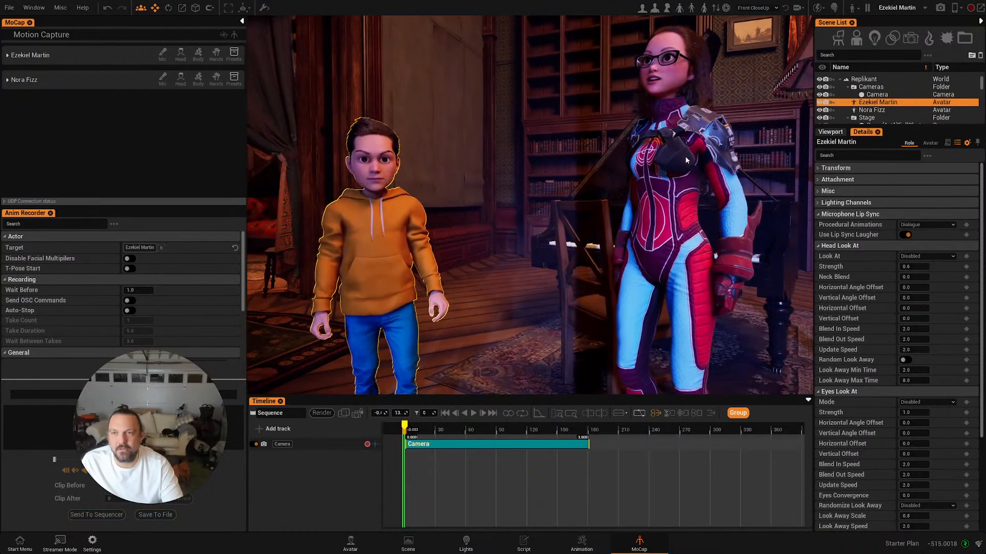
- Select Nora Fizz, try the Lena Honey outfit, then apply the Nora Fizz woman preset
click(873, 110)
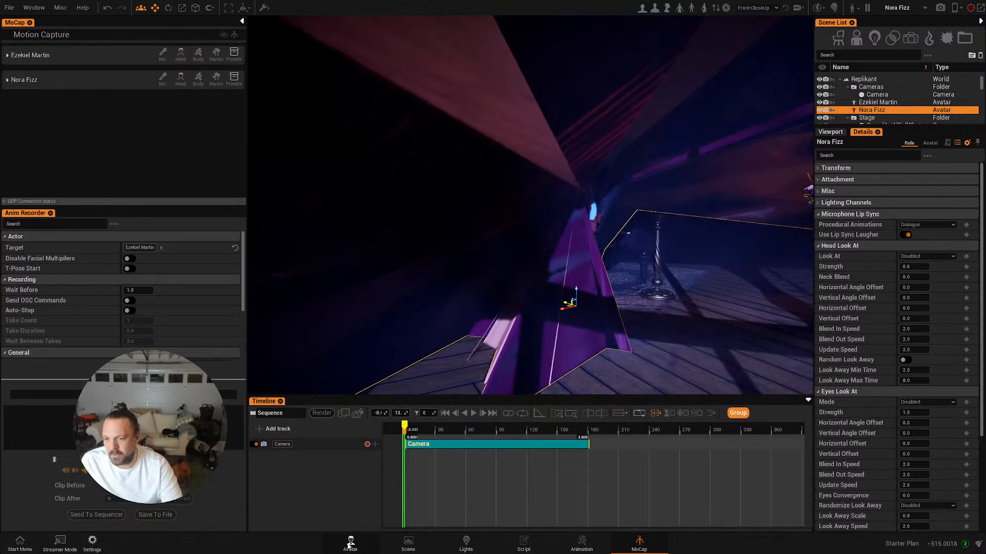
click(350, 544)
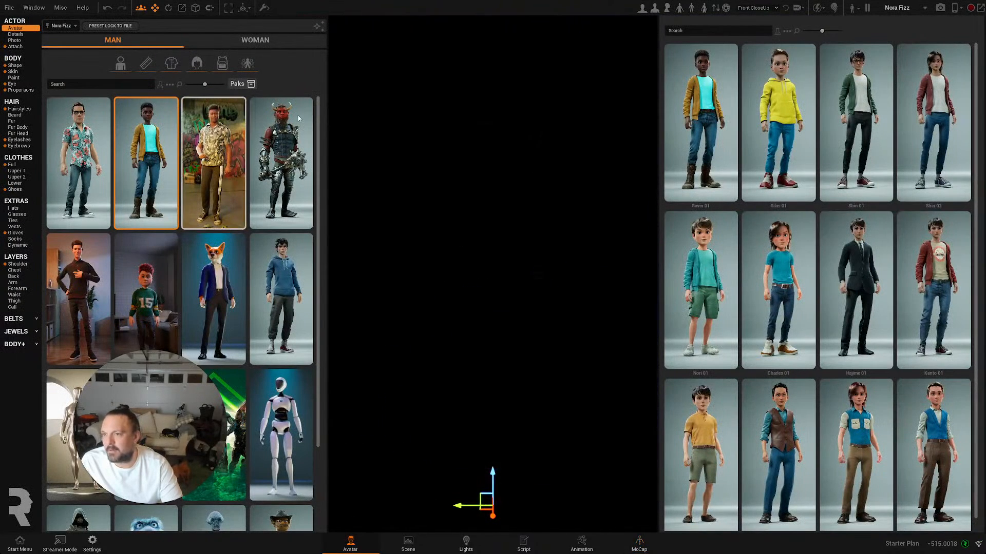
click(255, 40)
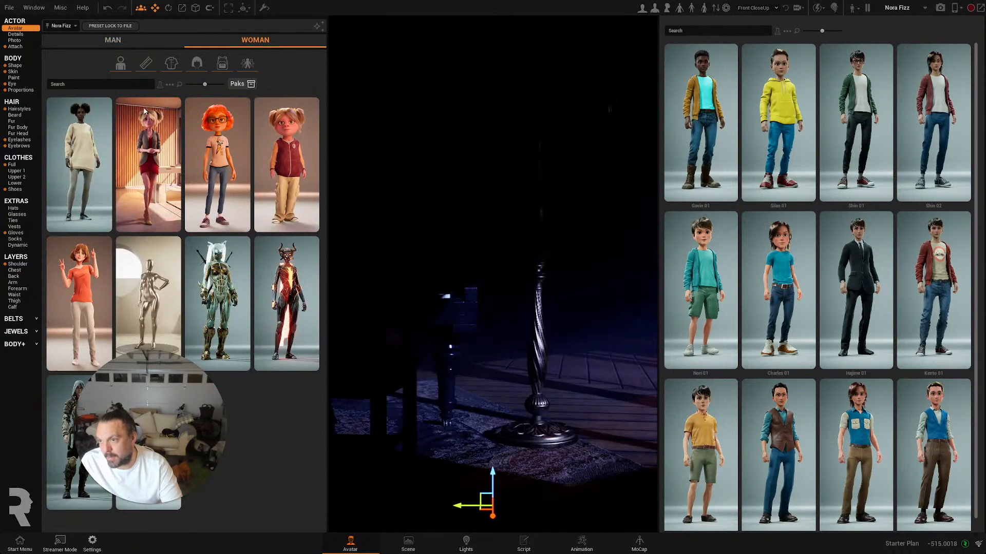
click(285, 164)
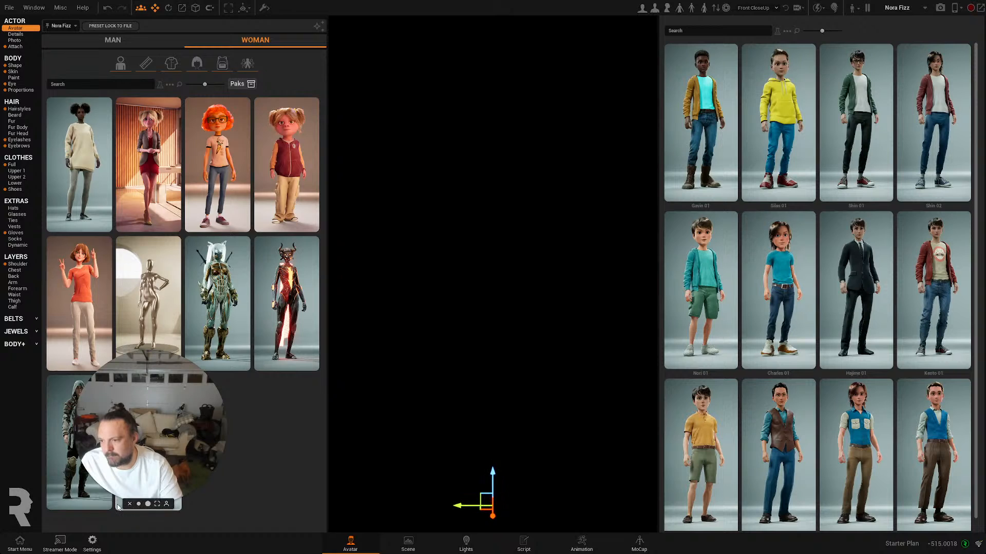
click(700, 289)
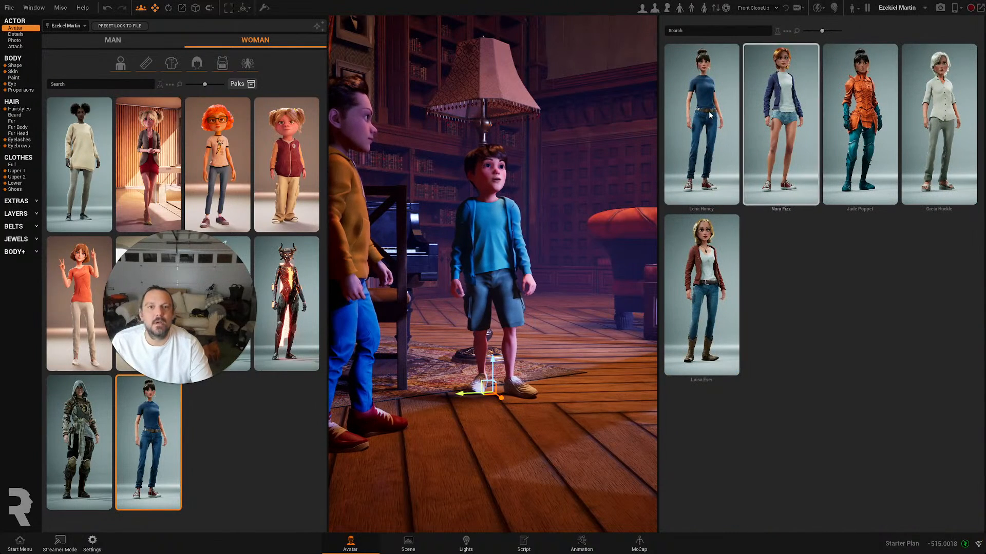
click(701, 122)
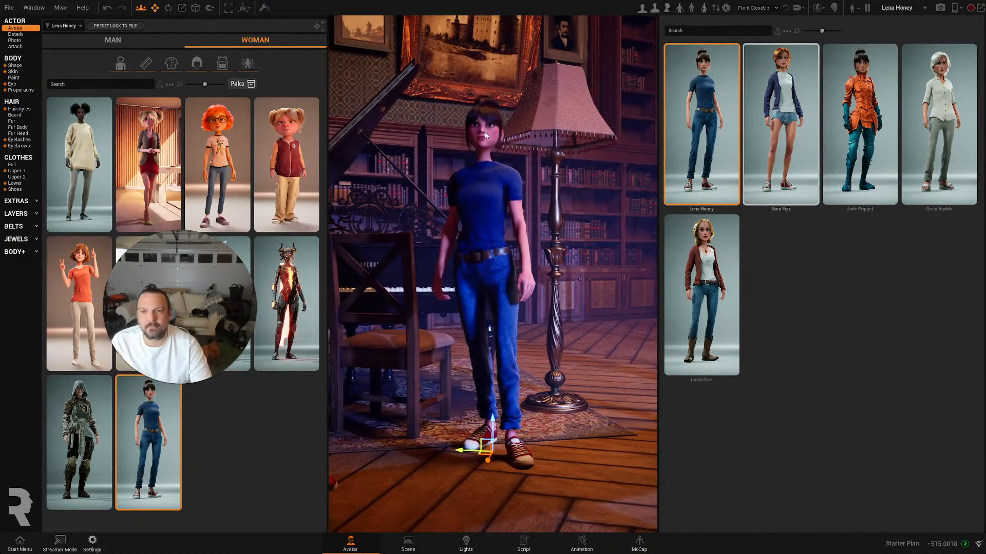
click(780, 123)
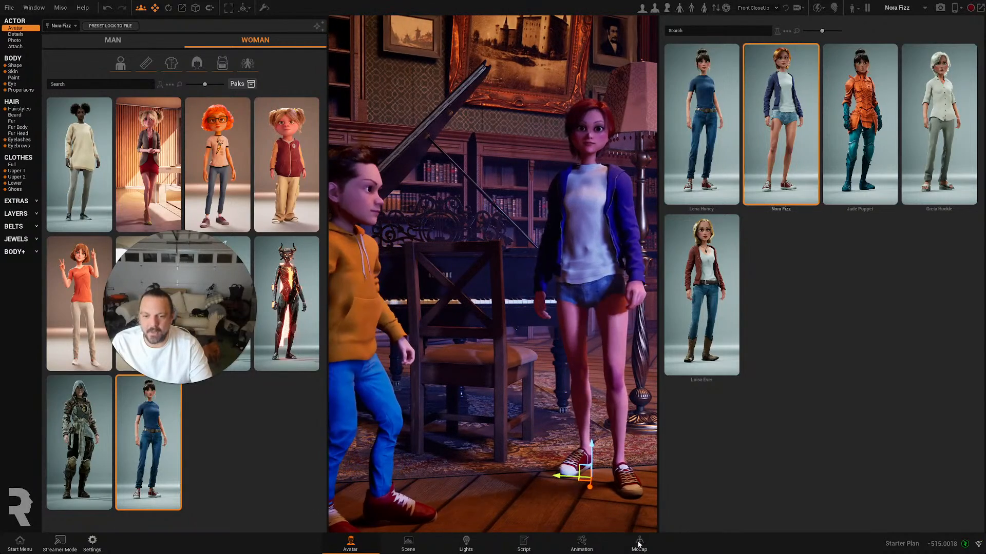
click(639, 544)
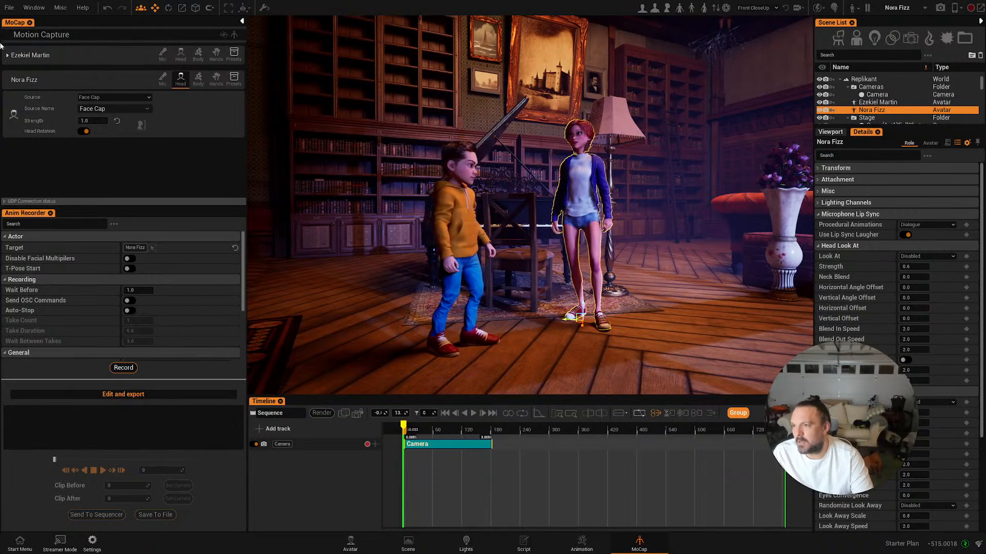
click(3, 79)
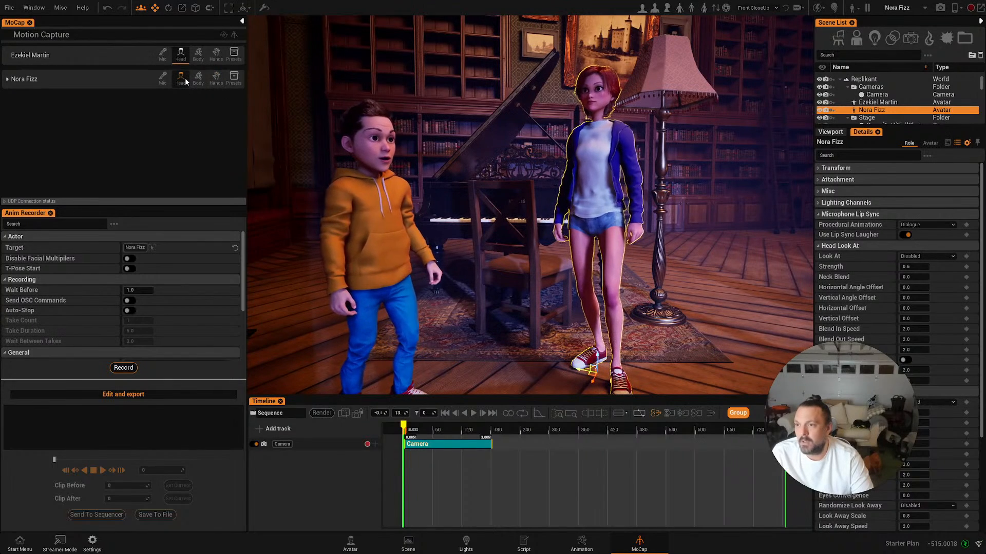
click(180, 79)
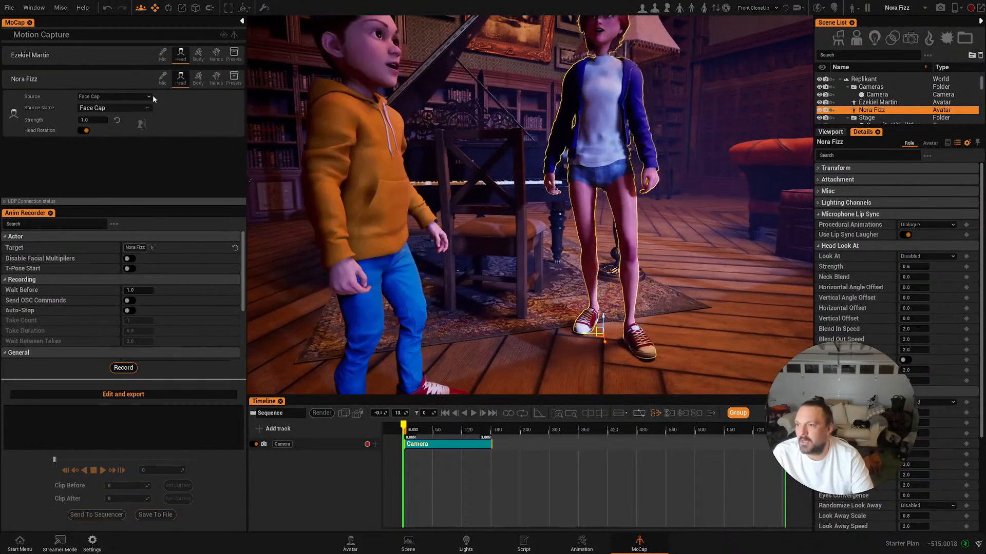
- Keep Face Cap as Nora Fizz's head source, test tracking, and enable the FPS display
click(114, 96)
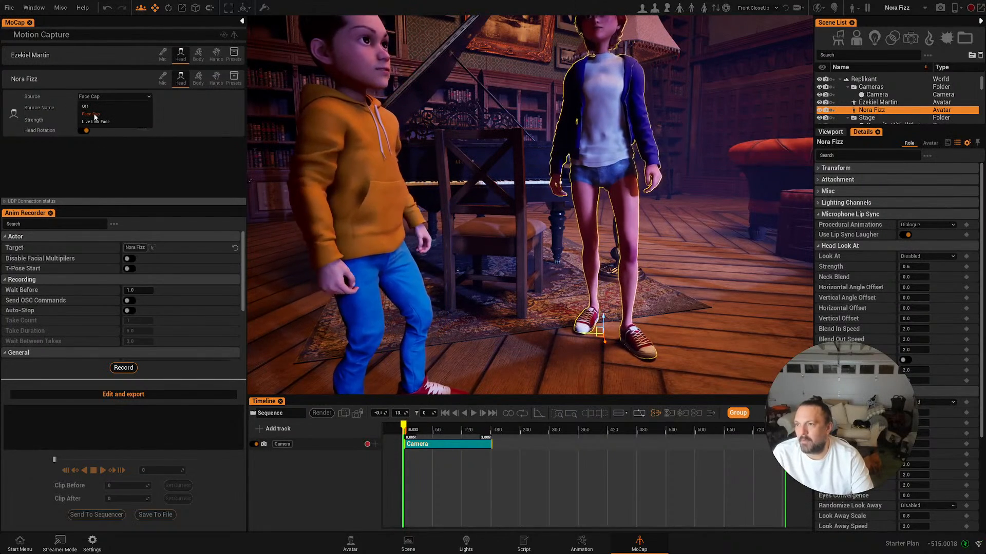
click(91, 114)
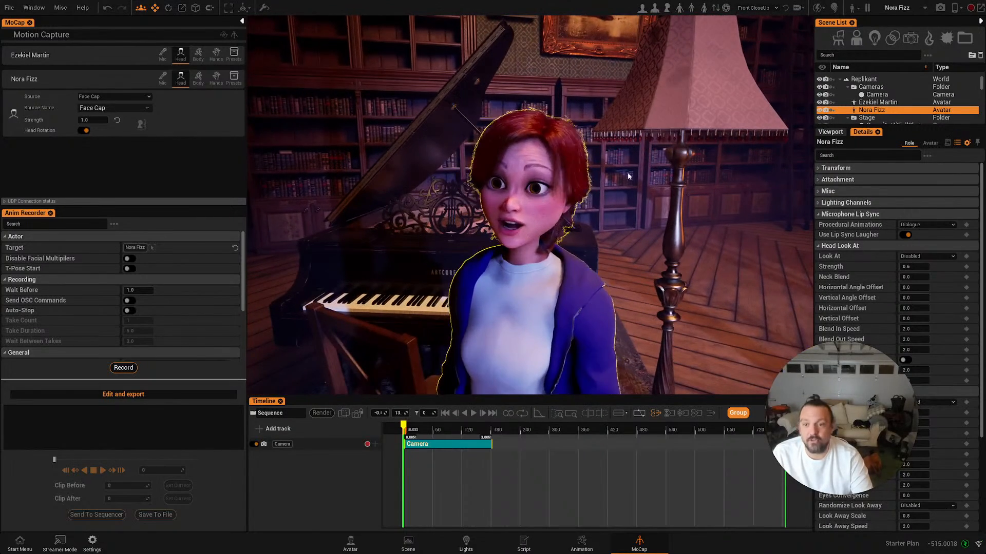
click(34, 7)
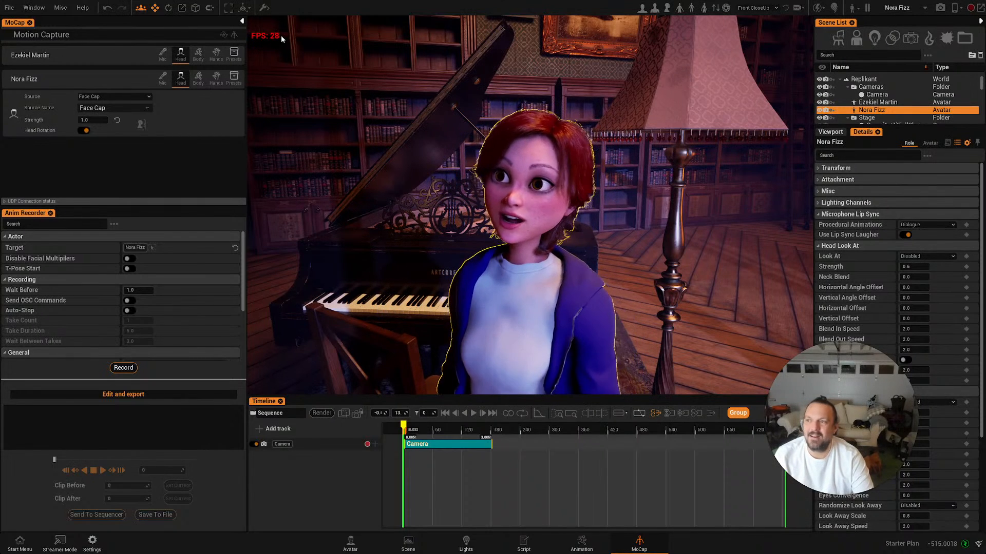
click(34, 8)
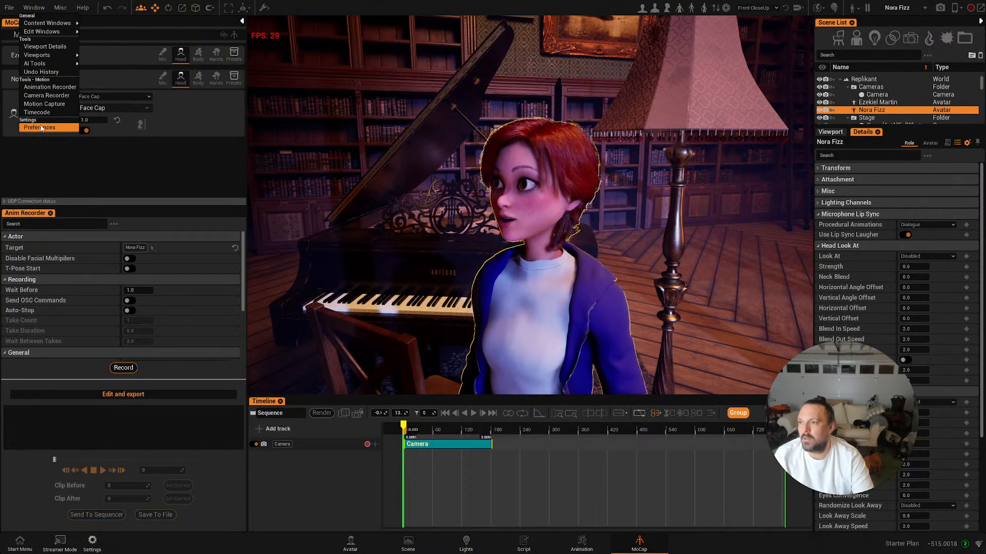
- In Preferences, set Overall graphics settings to High and pick a faster DLSS method
click(42, 128)
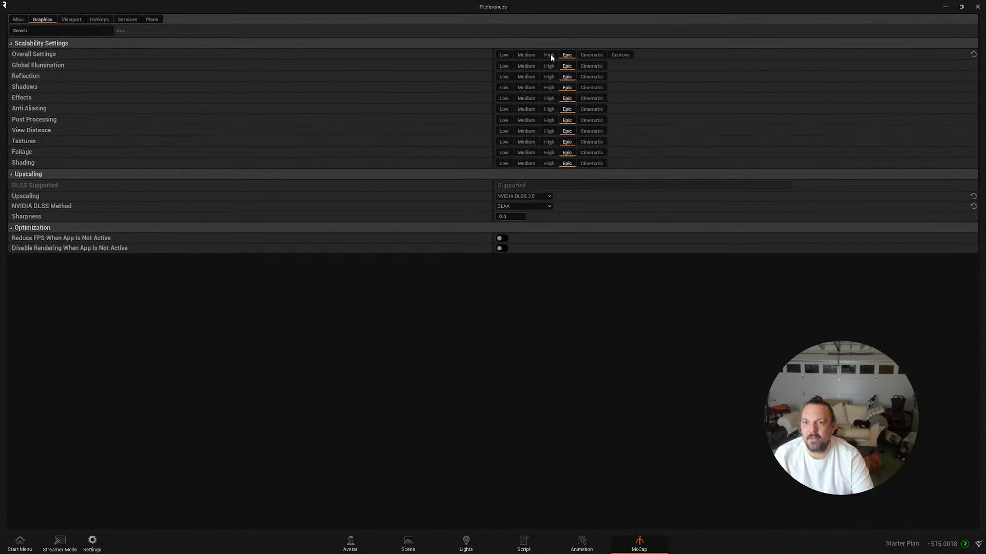
click(548, 54)
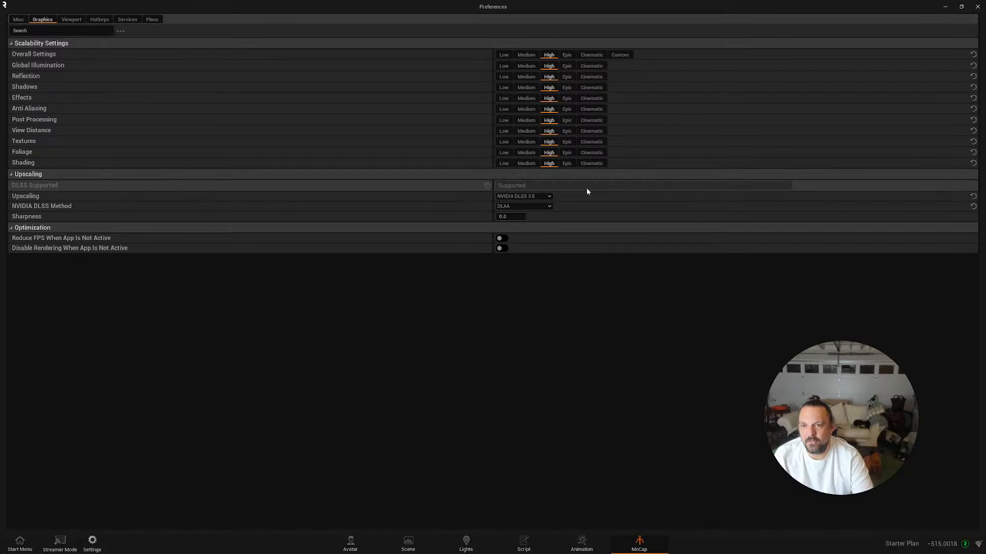
click(523, 206)
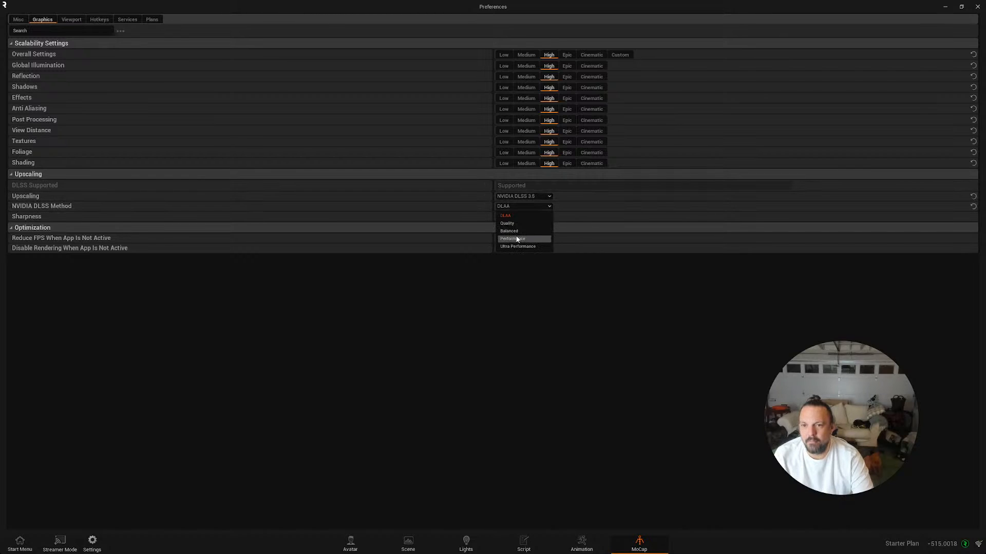
click(512, 239)
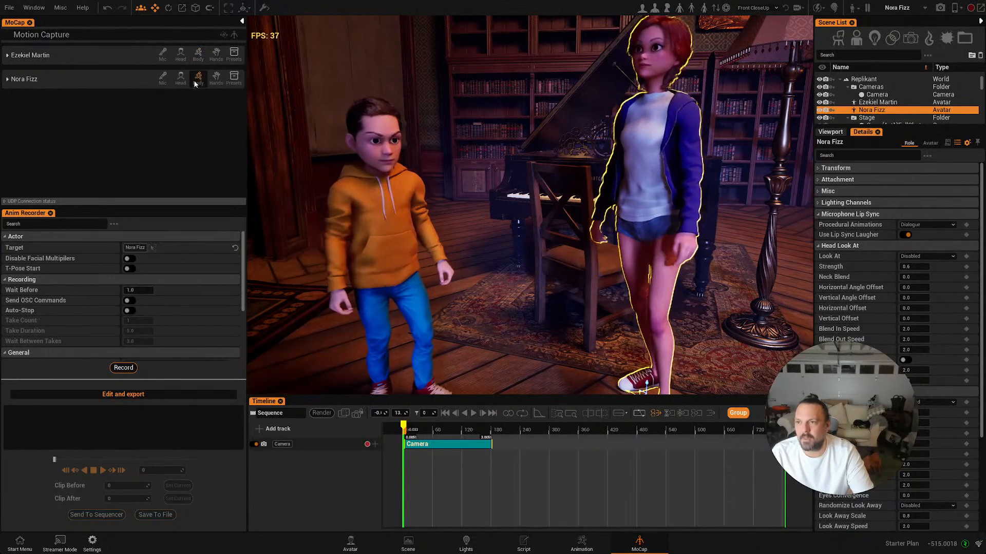
- Set Nora Fizz's body capture to VMC Protocol on port 39539, upper body only
click(198, 80)
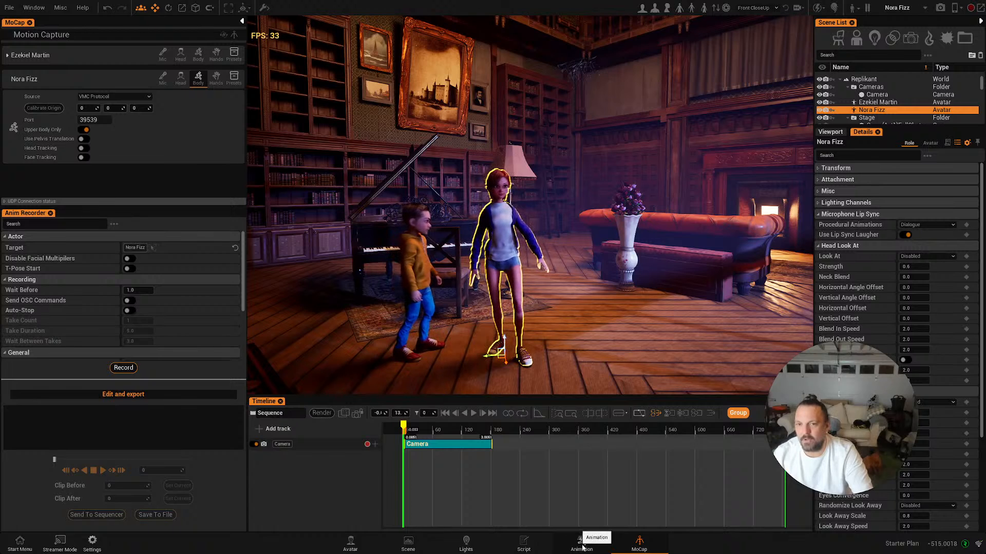
click(580, 542)
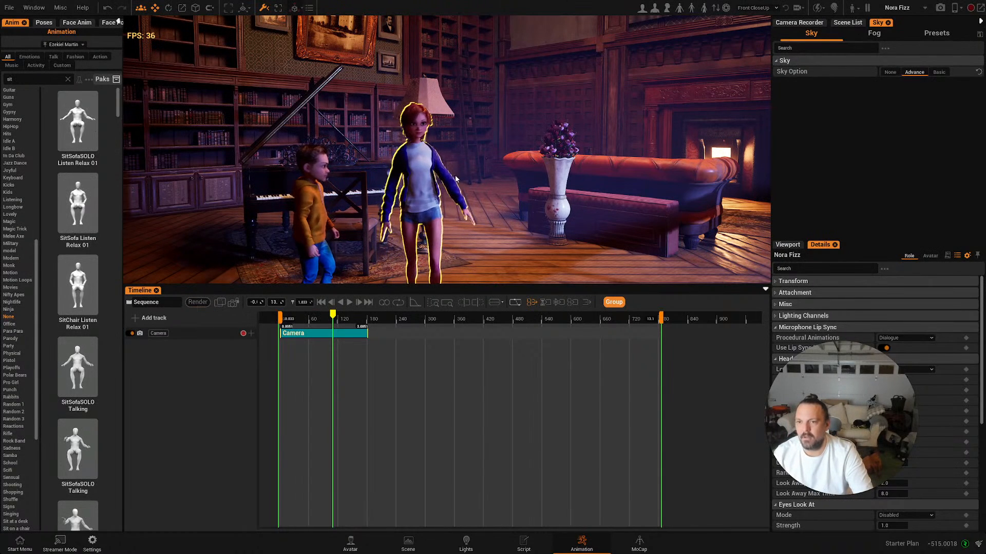
- Add a Nora Fizz track with SitSofa Listen Relax 01 limited to her lower body
click(153, 318)
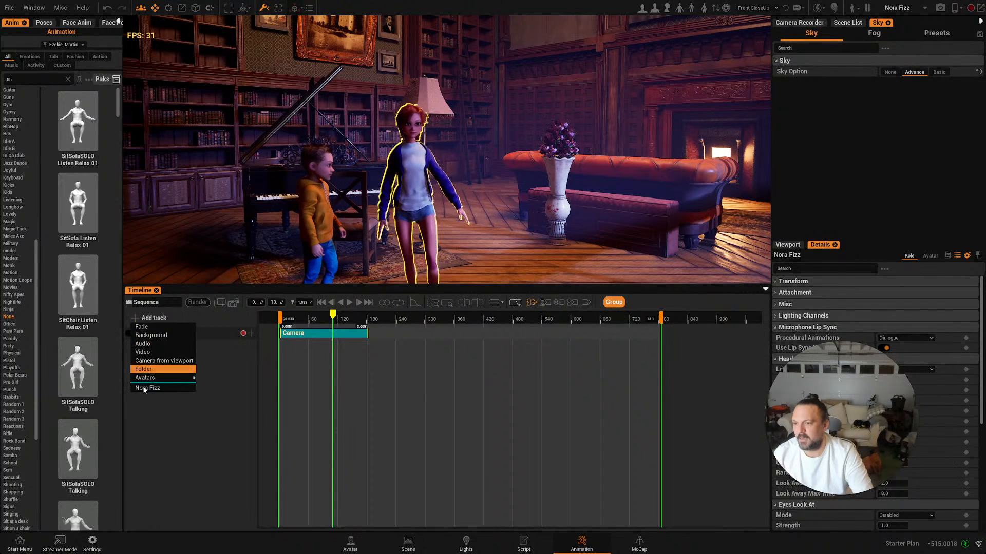
click(147, 388)
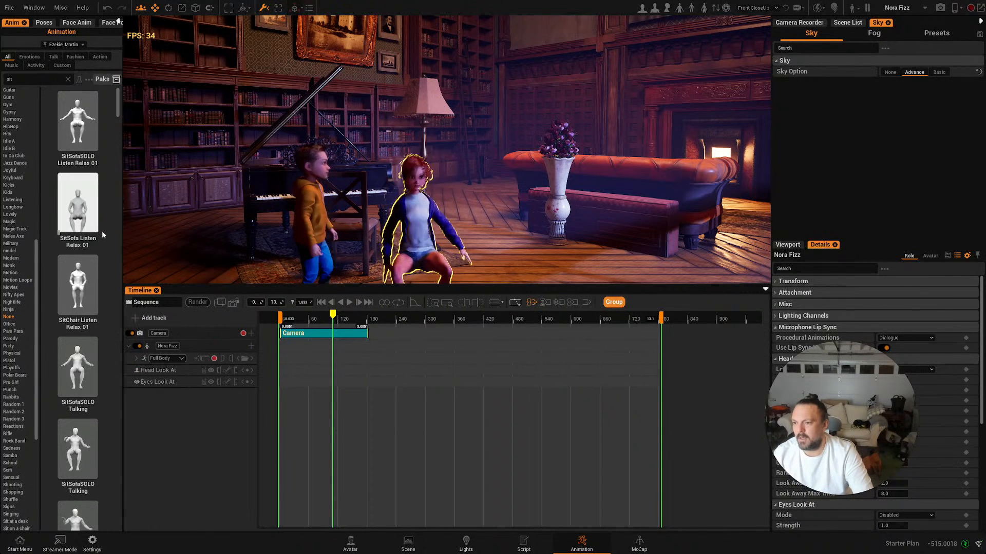
double_click(77, 201)
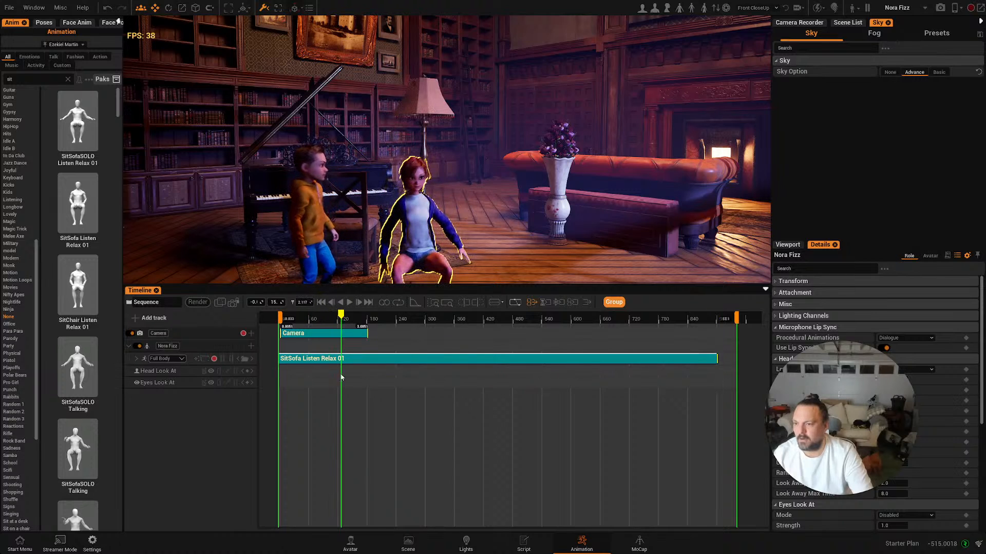
click(168, 358)
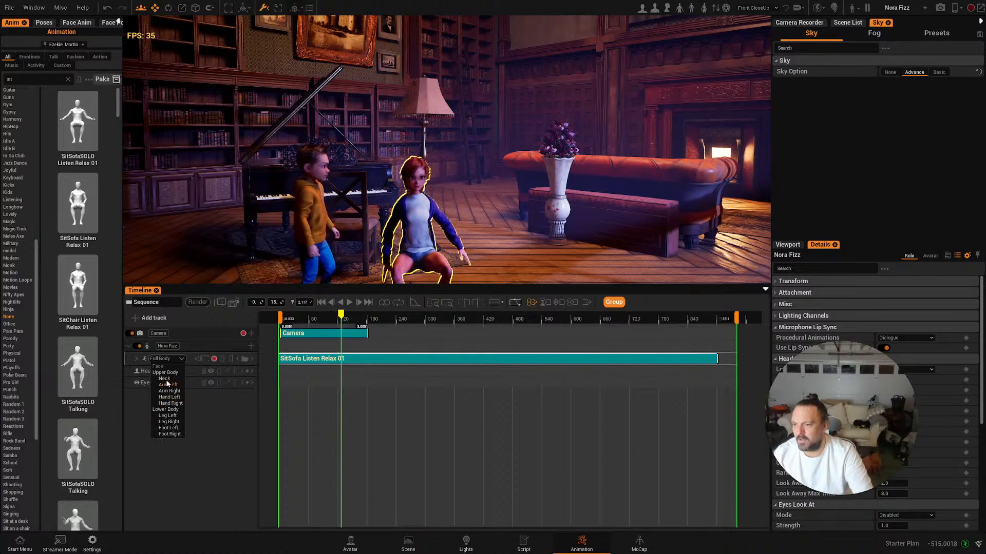
click(168, 409)
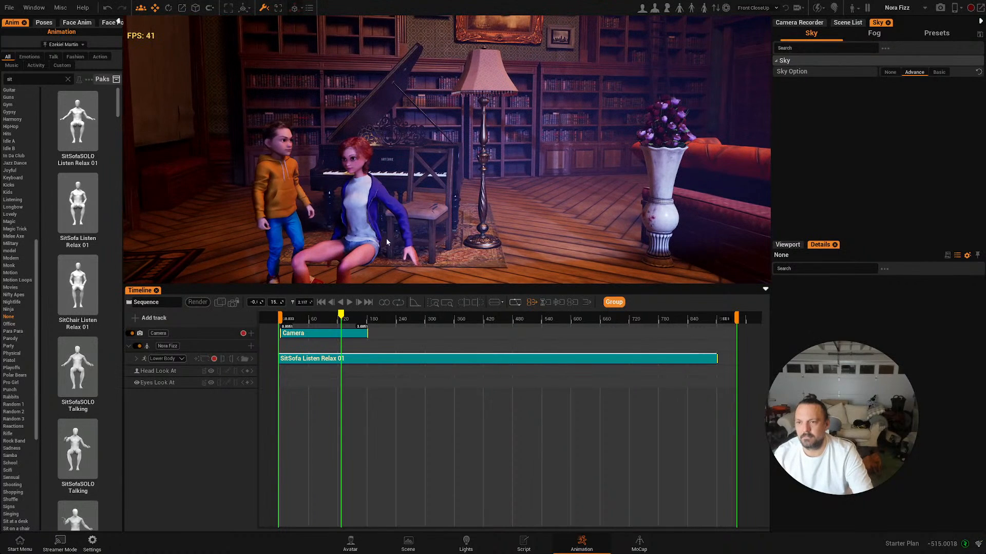
- Seat Nora Fizz on the piano chair, shorten the sequence, and play it back
click(371, 188)
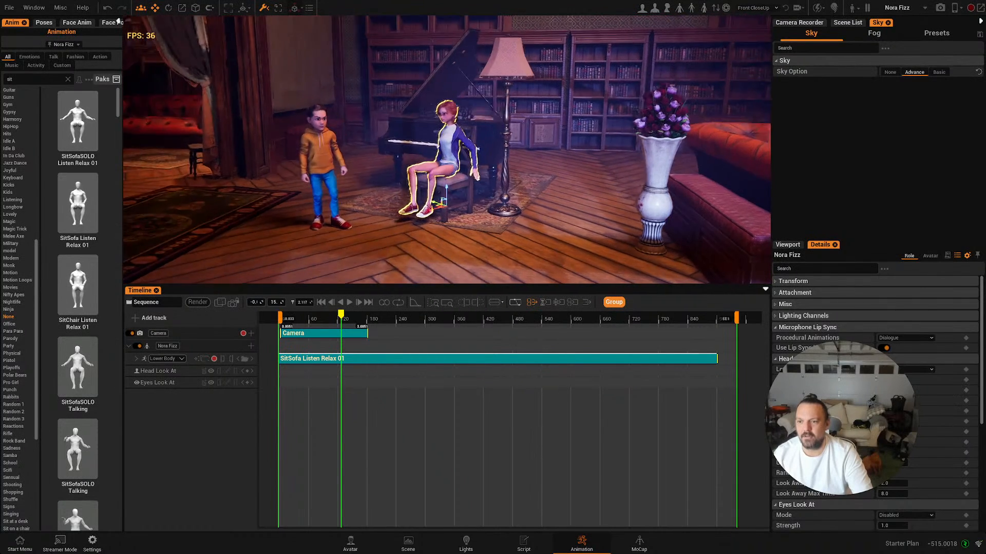
mouse_move(398, 303)
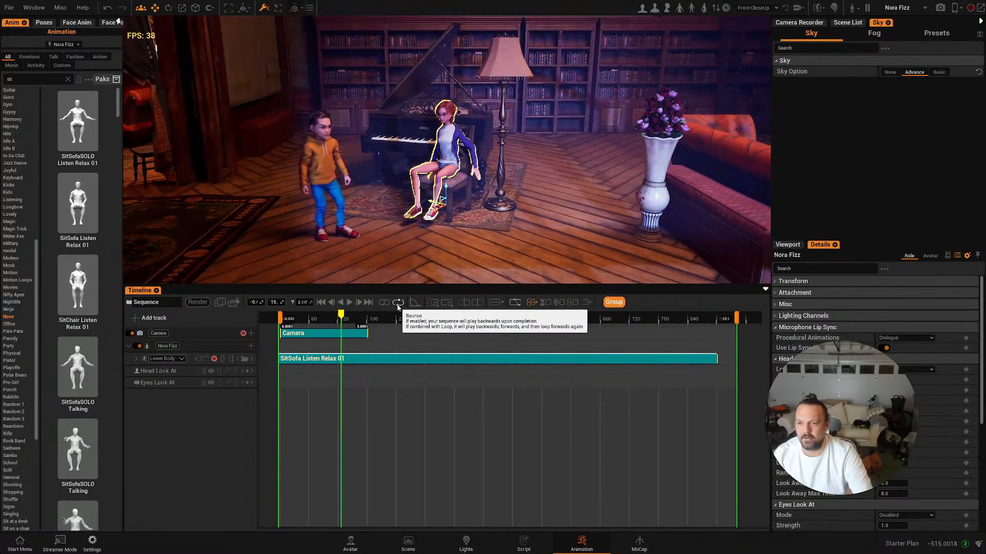
mouse_move(384, 302)
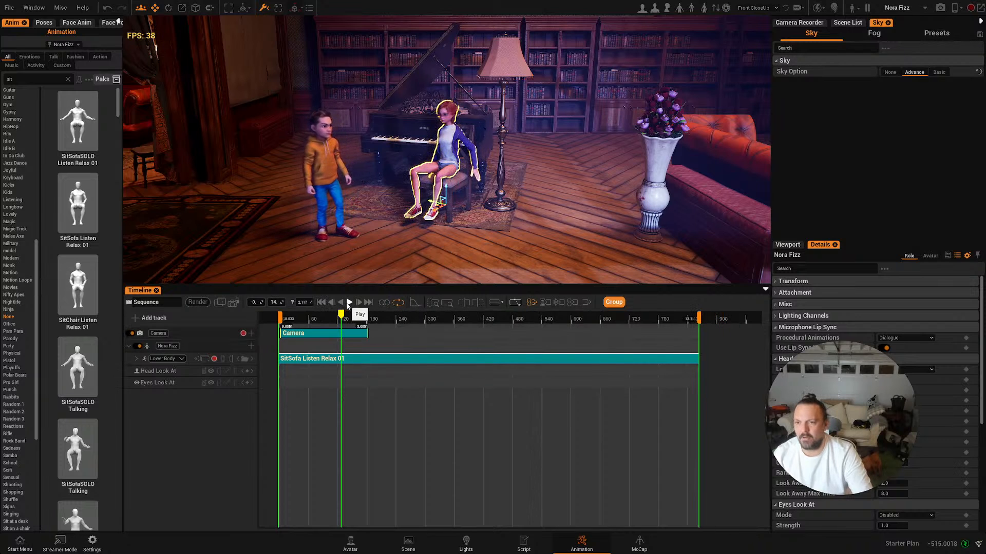
click(349, 303)
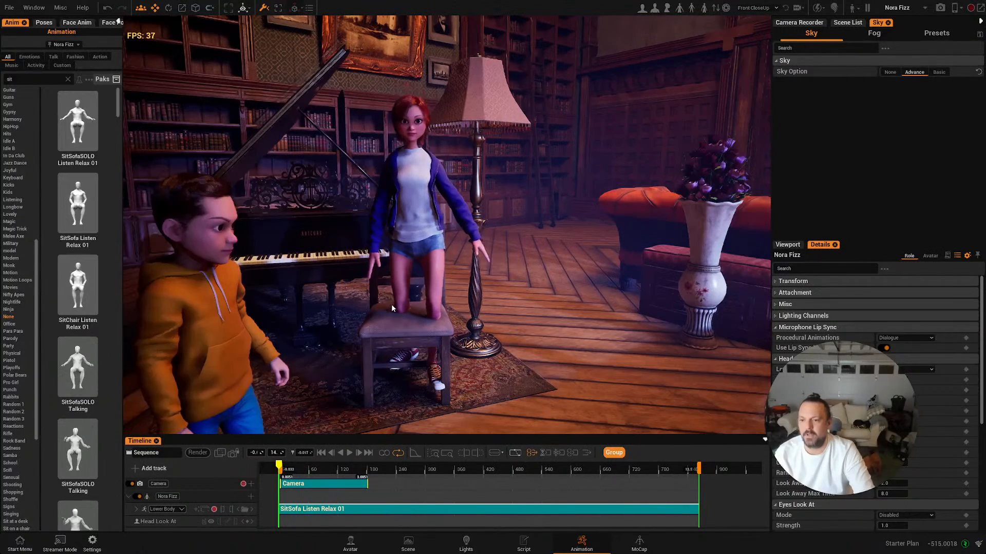
click(350, 452)
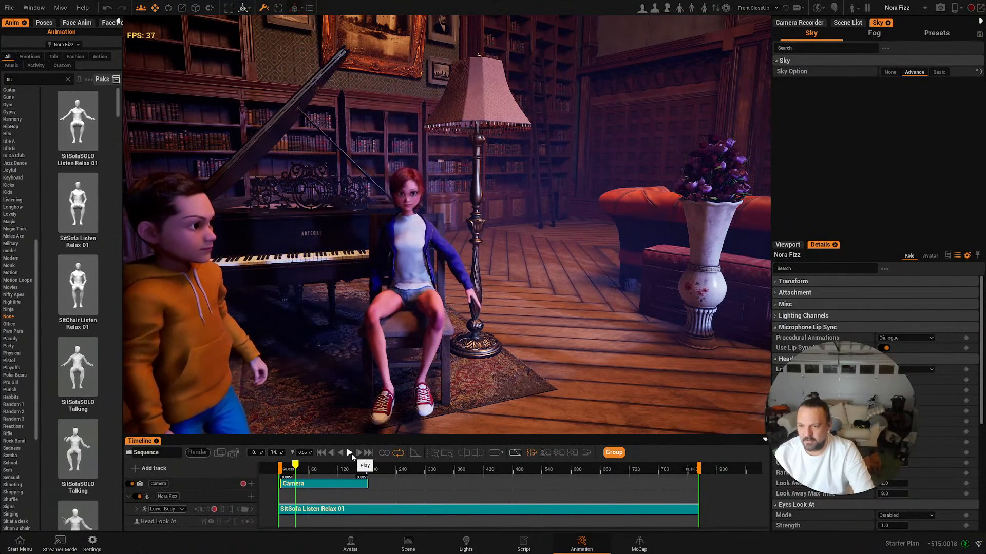
click(349, 452)
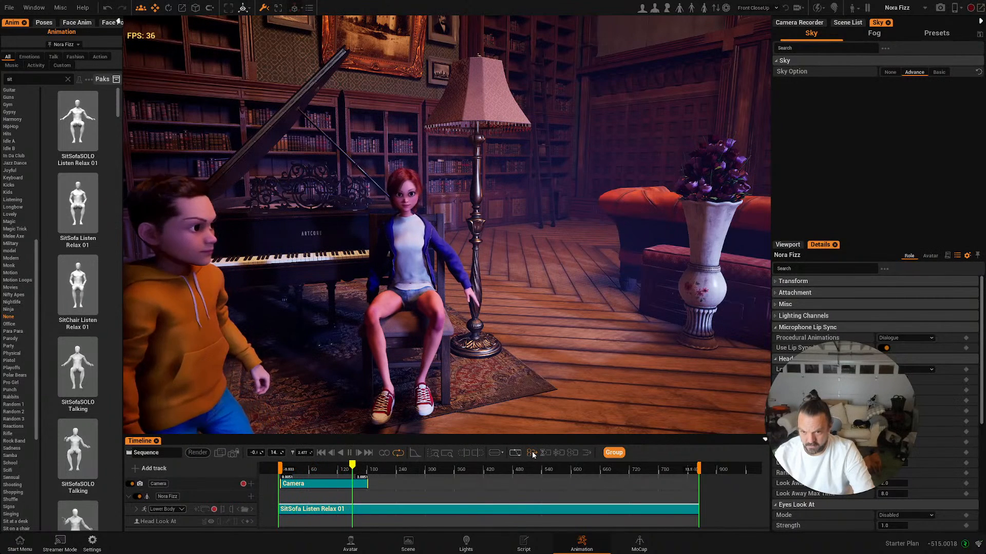
mouse_move(385, 453)
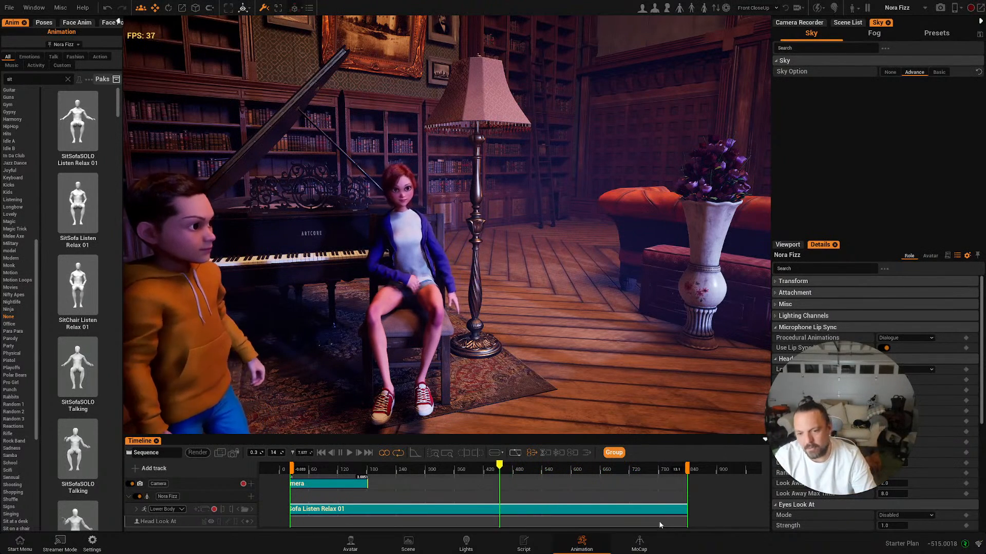
click(639, 544)
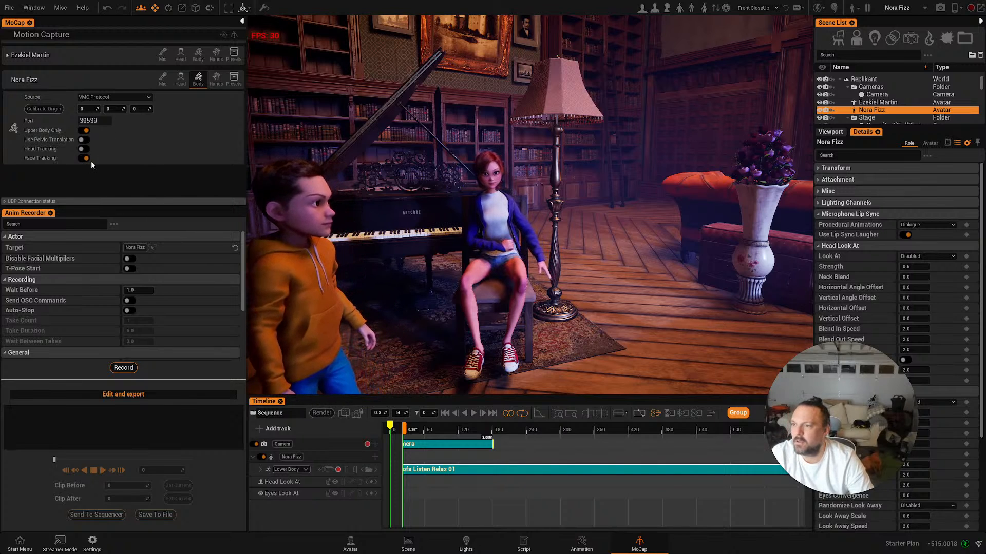
mouse_move(82, 157)
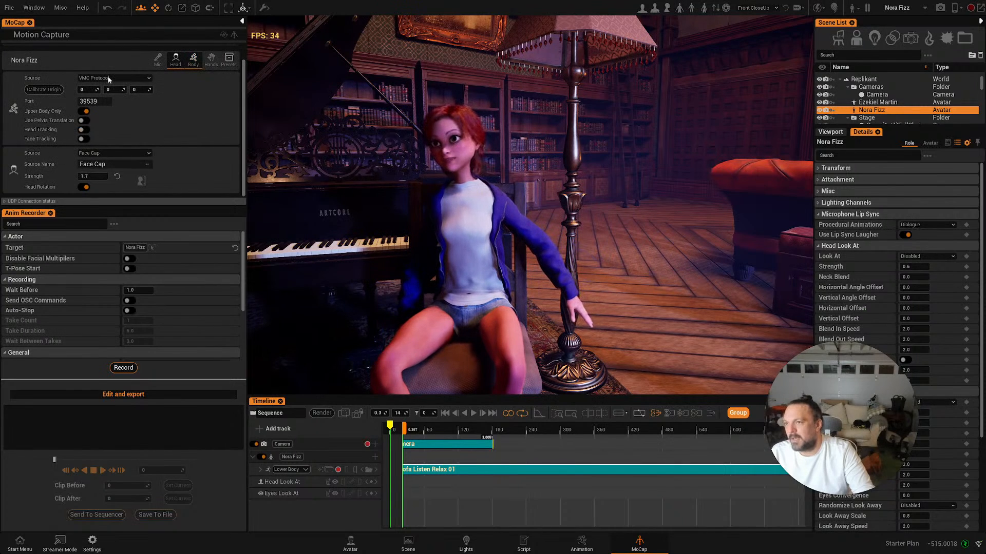
- Turn off Nora Fizz's body tracking and give her UltraLeap hand tracking in Desktop mode
click(115, 78)
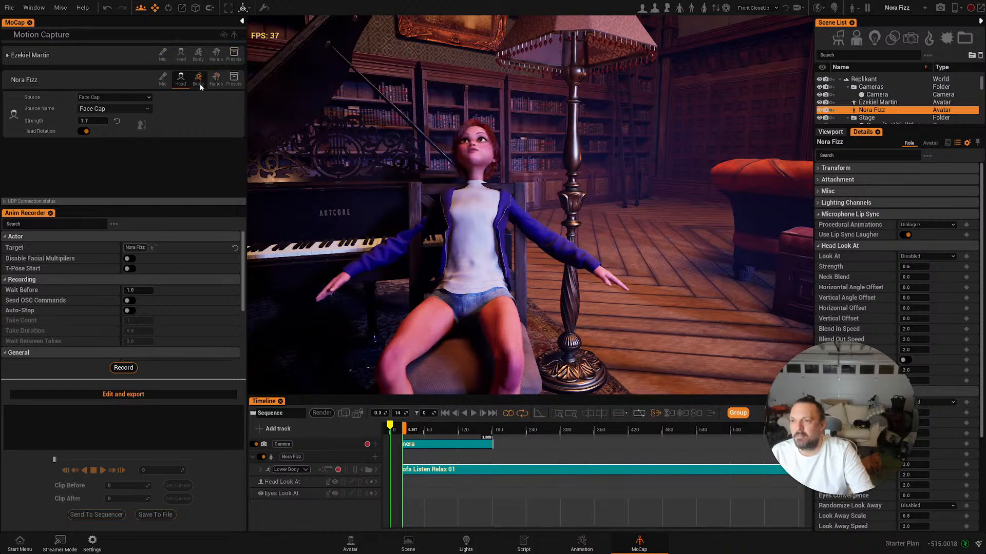
click(197, 80)
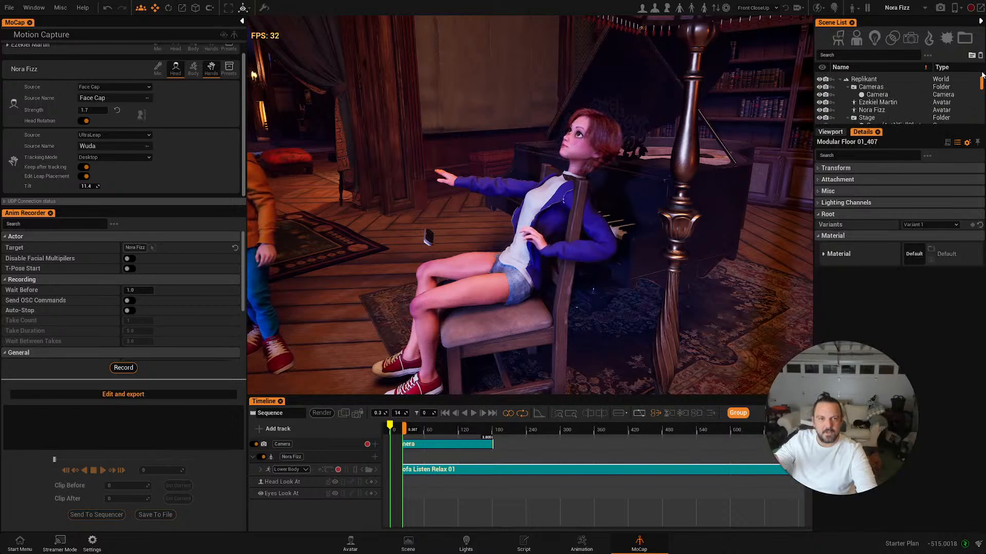
- Select Leap Actor and show its transform with -90 rotation and 1.0 scale
scroll(down, 3)
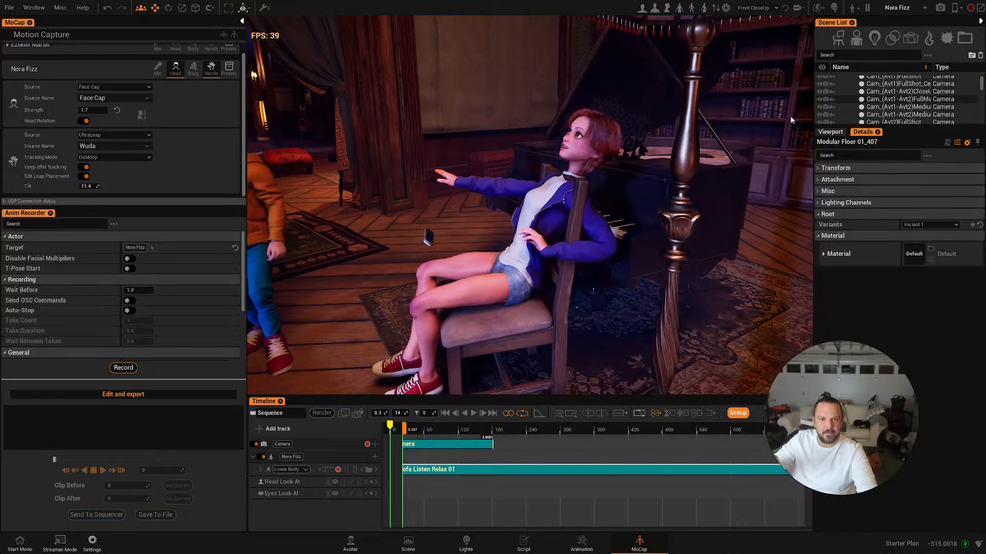
mouse_move(83, 166)
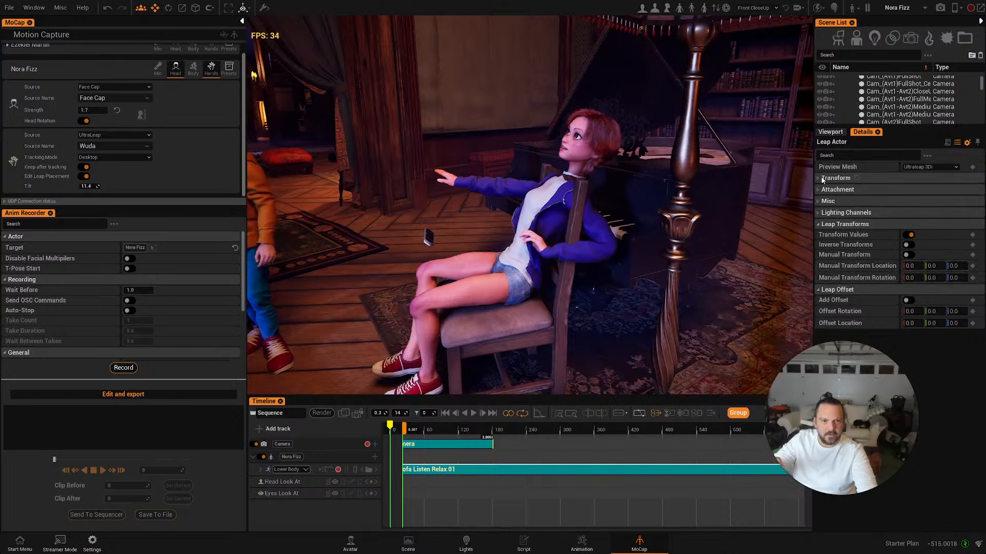
click(819, 178)
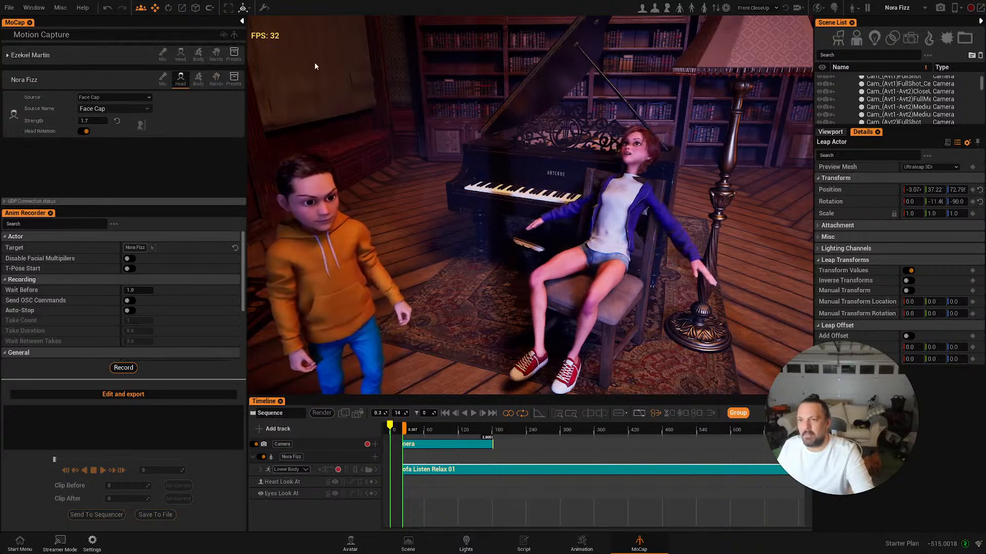
- Reselect Nora Fizz in the Scene List and collapse her MoCap section
click(114, 97)
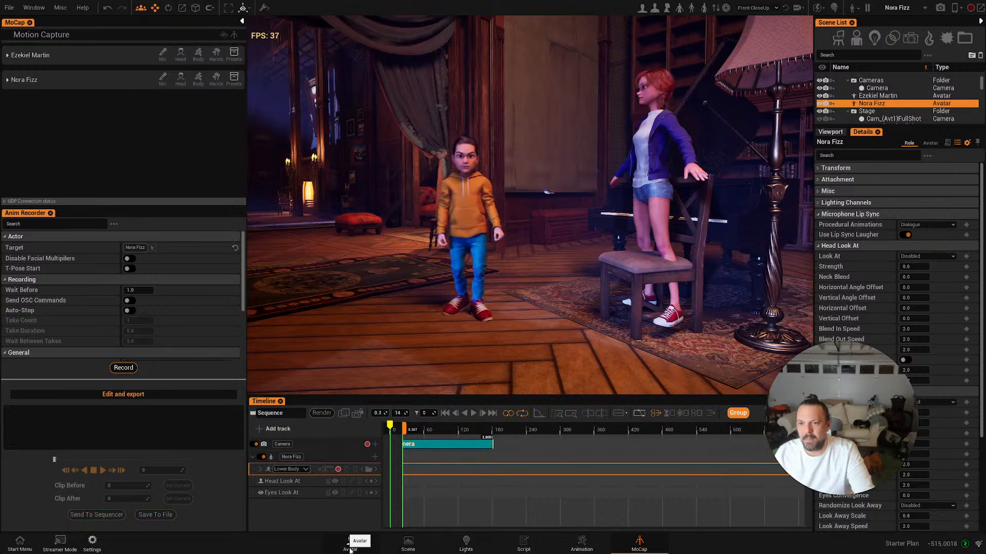
- Visit the Avatar workspace, then return to MoCap to show Nora Fizz's UltraLeap hand settings
click(350, 542)
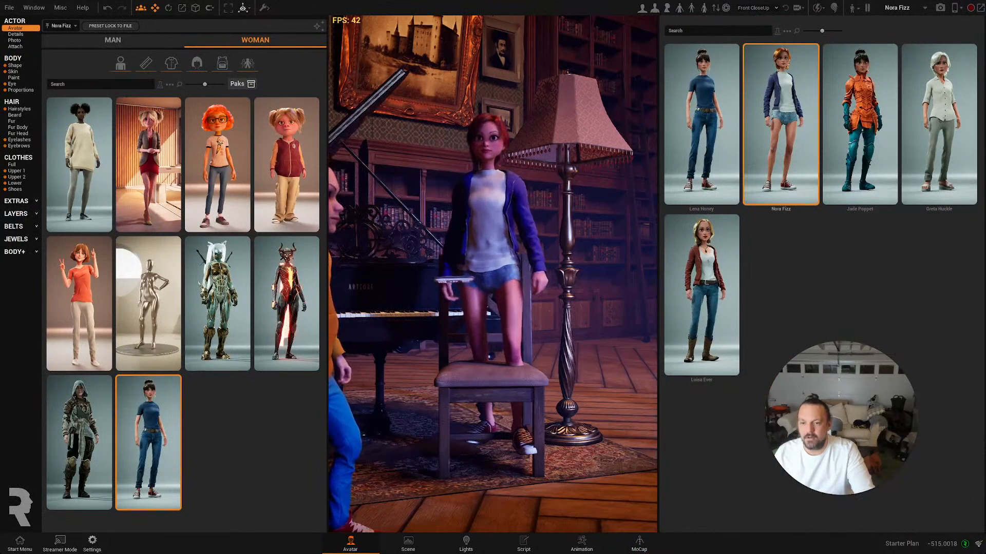
click(638, 543)
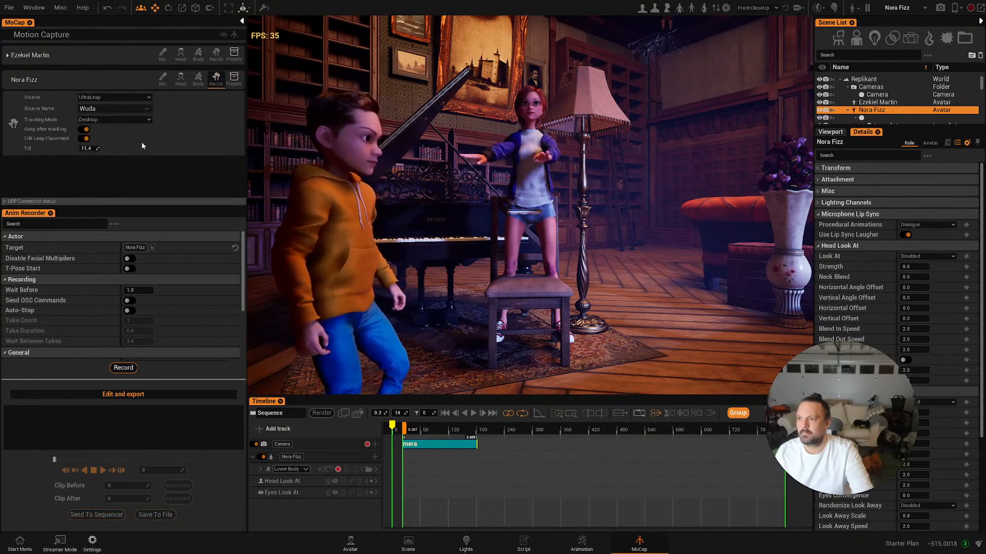
mouse_move(84, 129)
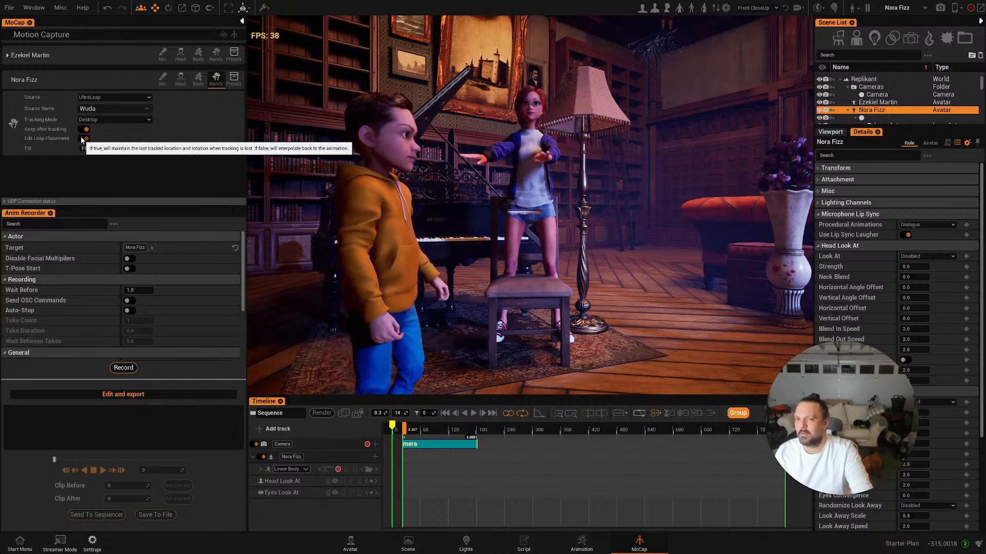
- Toggle the option to keep Nora Fizz's last tracked hand pose
click(7, 80)
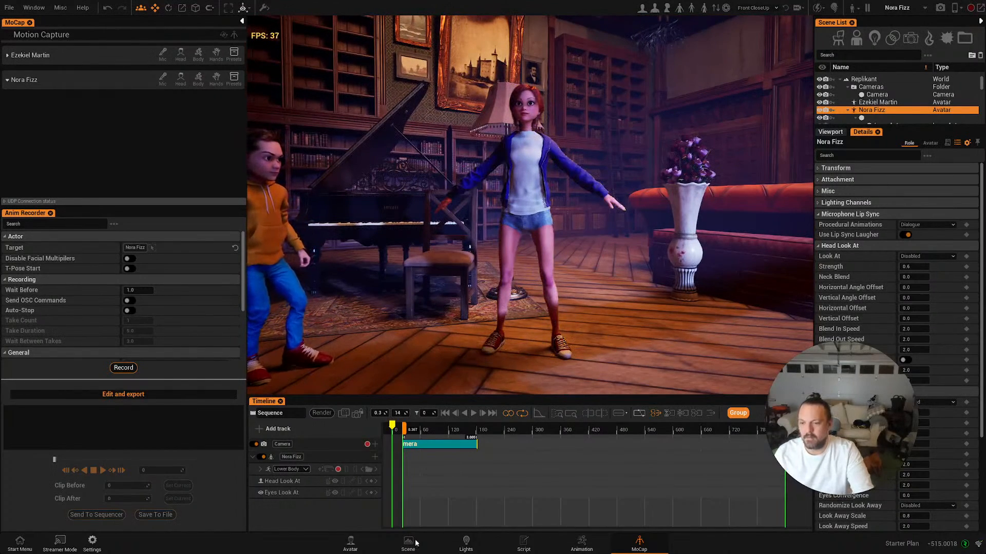
- Switch to the Avatar editor and bring up Nora Fizz's body shape settings
click(350, 542)
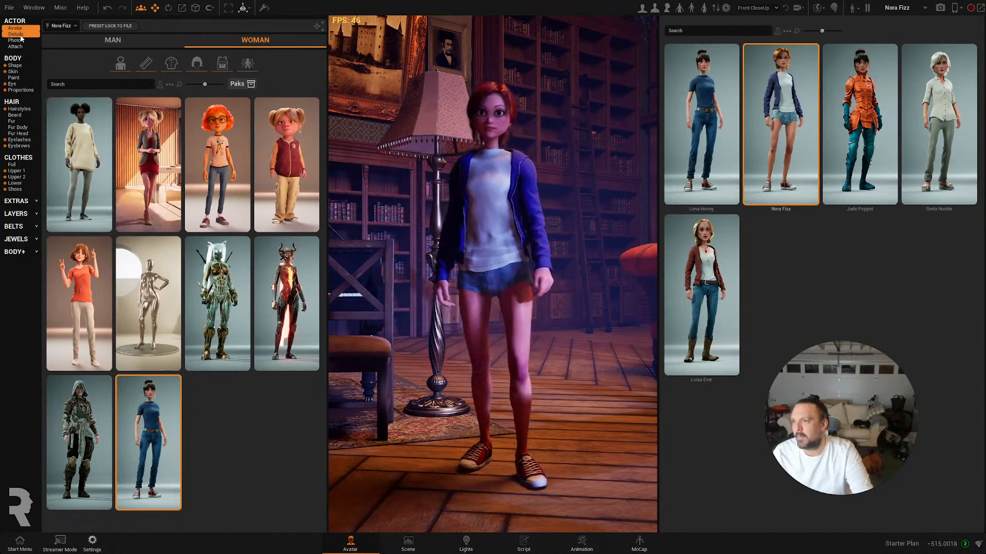
click(15, 65)
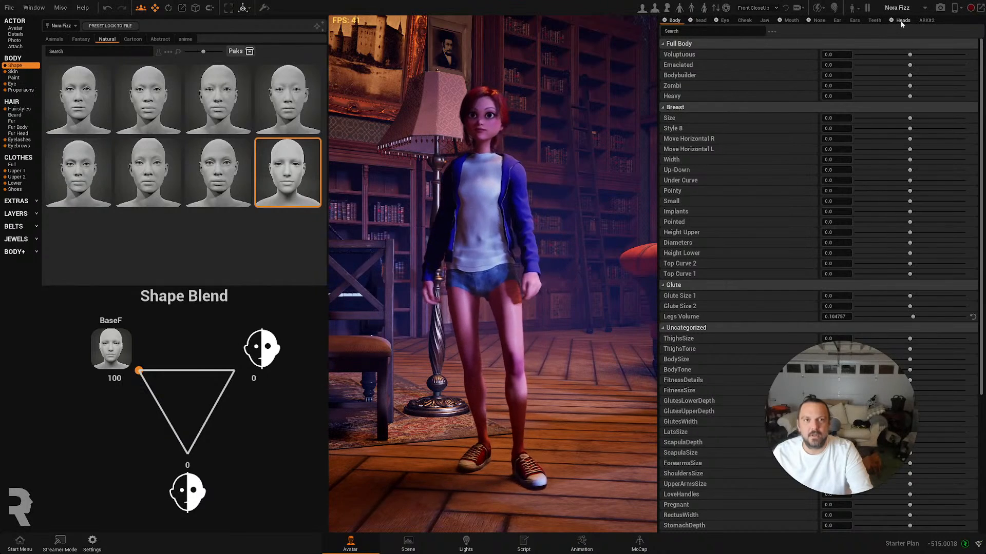
- Open the head shape morphs, with Alien 01 blended at about 0.23
click(902, 19)
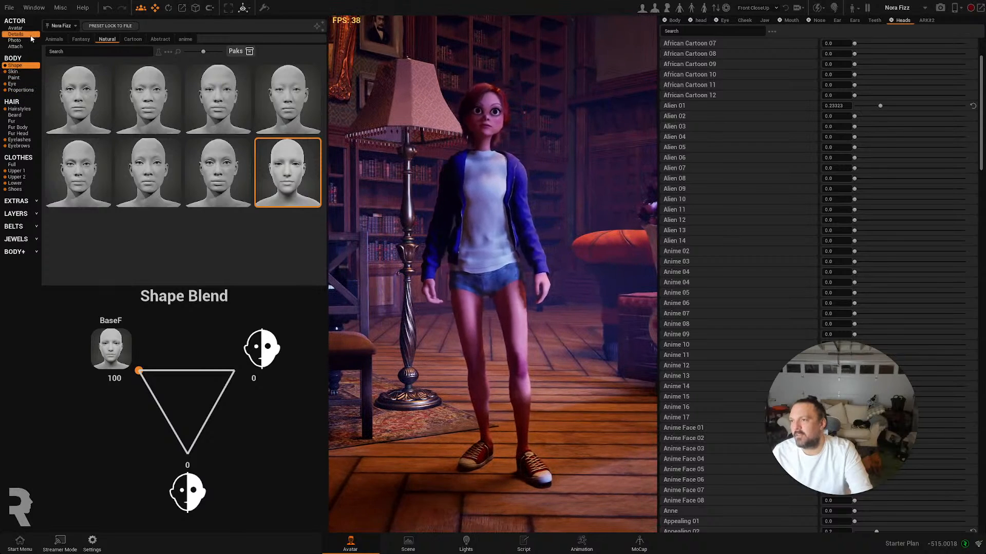
- Preview the Jade Poppet avatar preset on the girl, then restore Nora Fizz
click(14, 28)
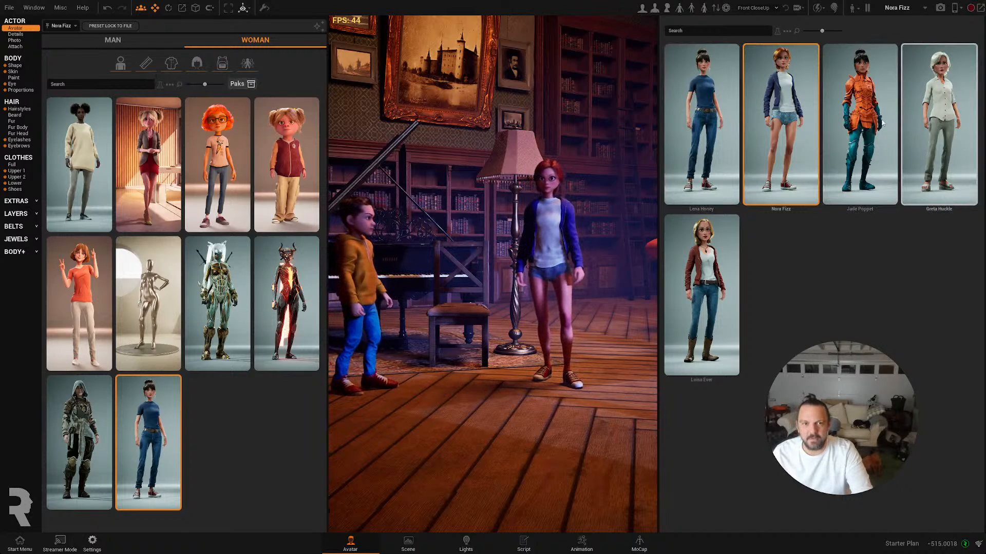
click(860, 123)
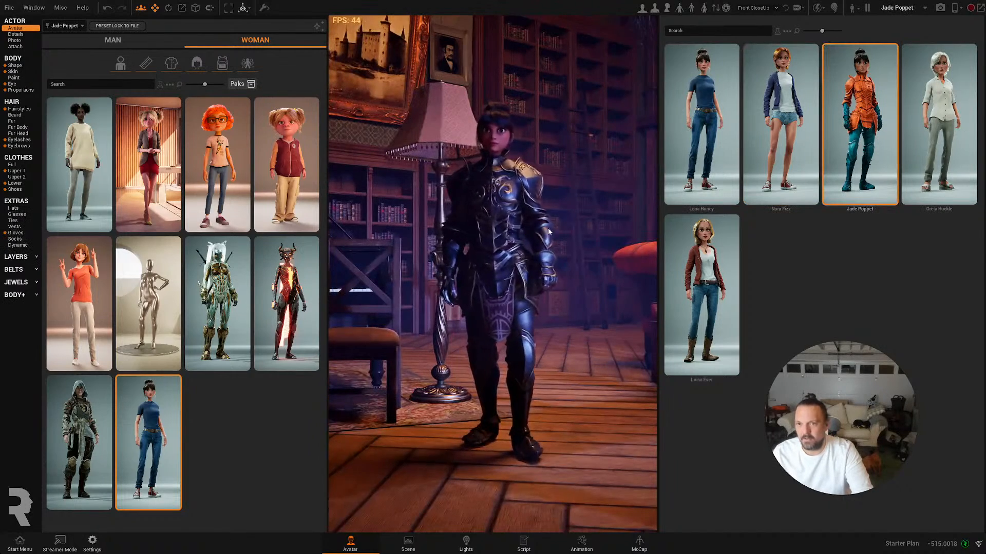
click(780, 123)
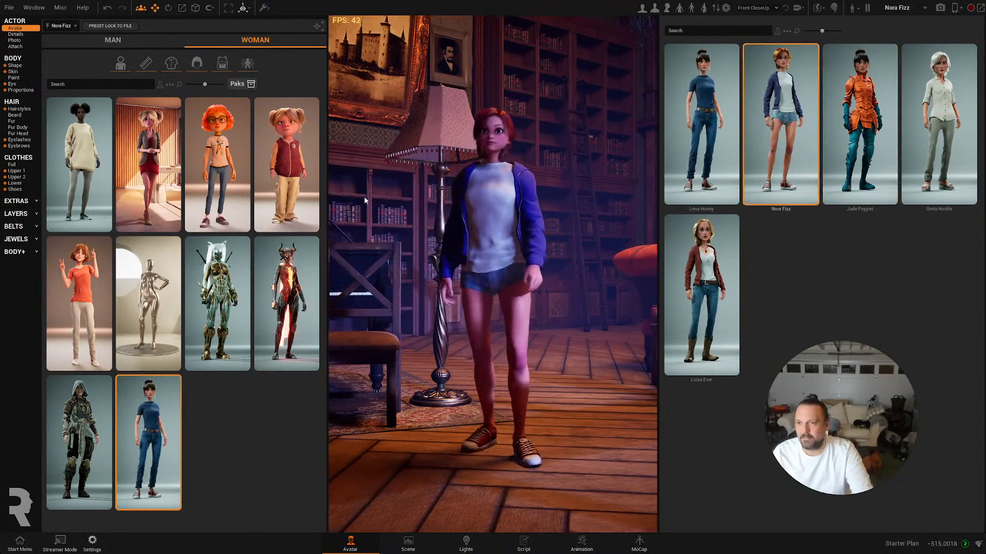
mouse_move(145, 64)
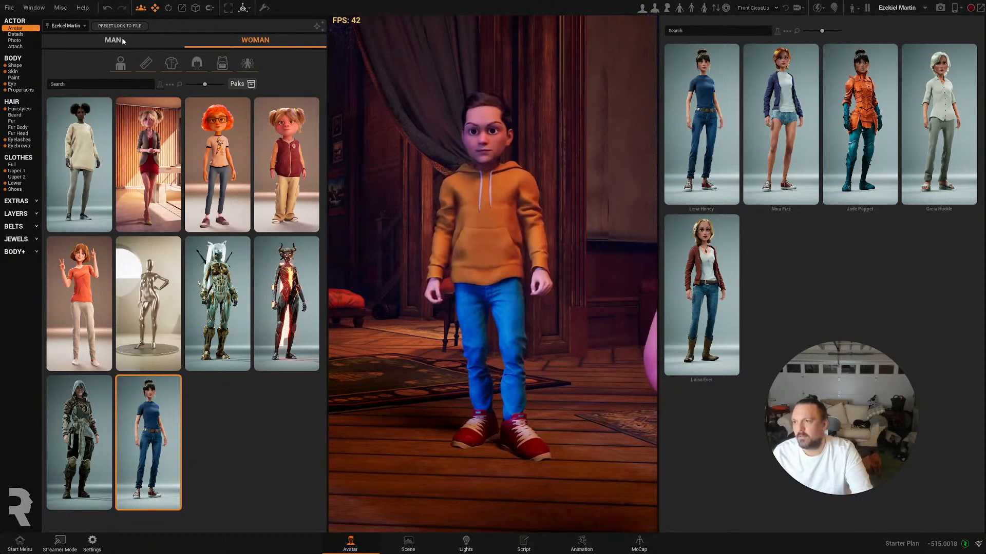
- Apply MetaHuman Cartoon 01 to the man, then the first superhero pak suit
click(112, 40)
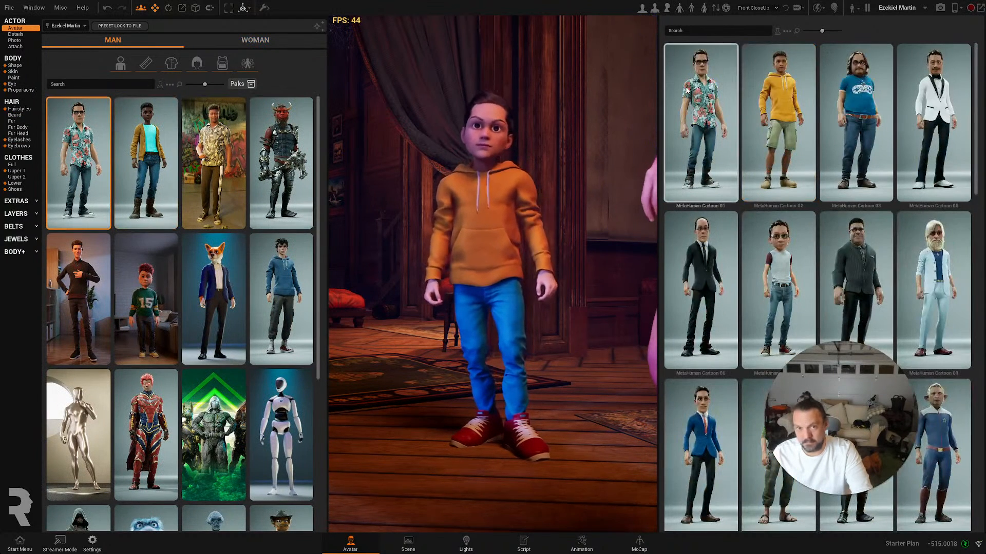
click(699, 120)
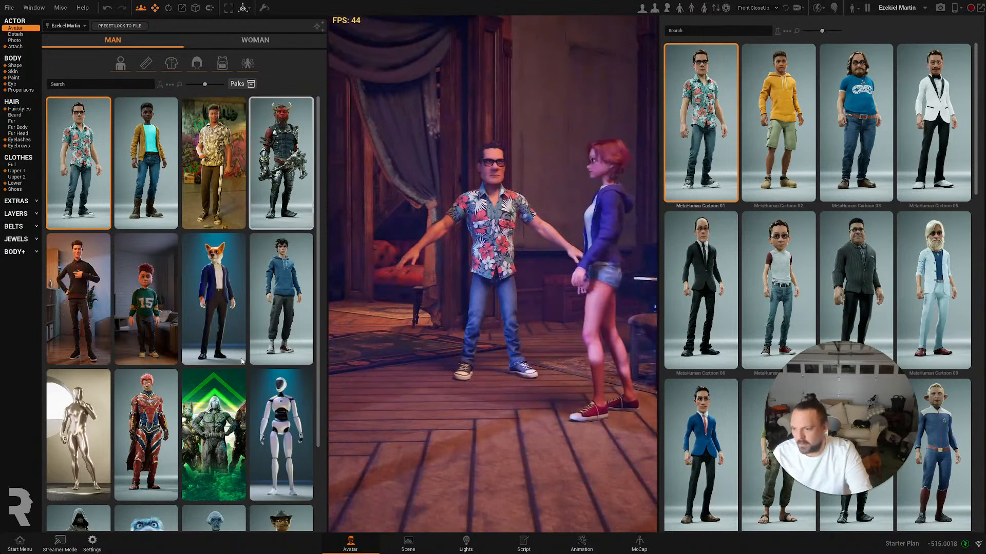
click(146, 434)
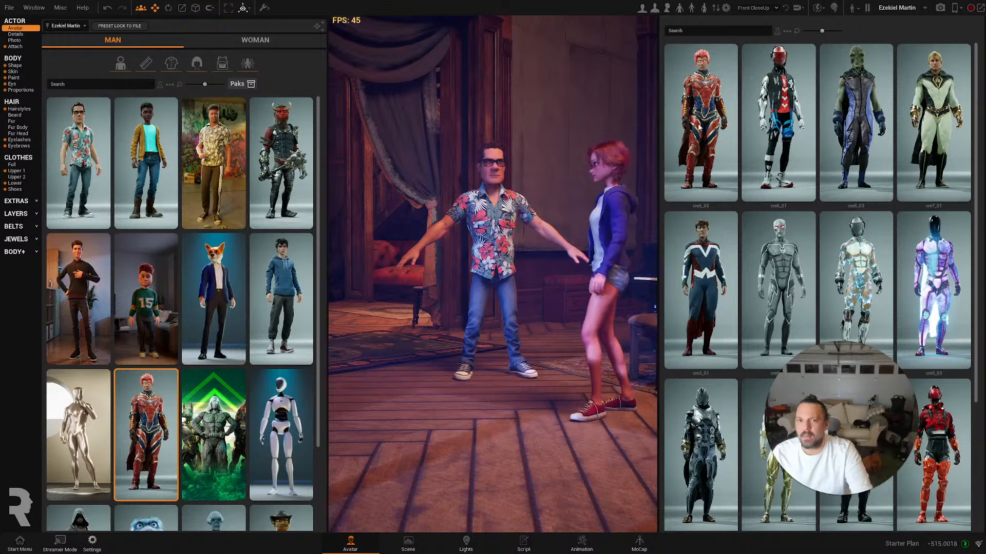
click(701, 120)
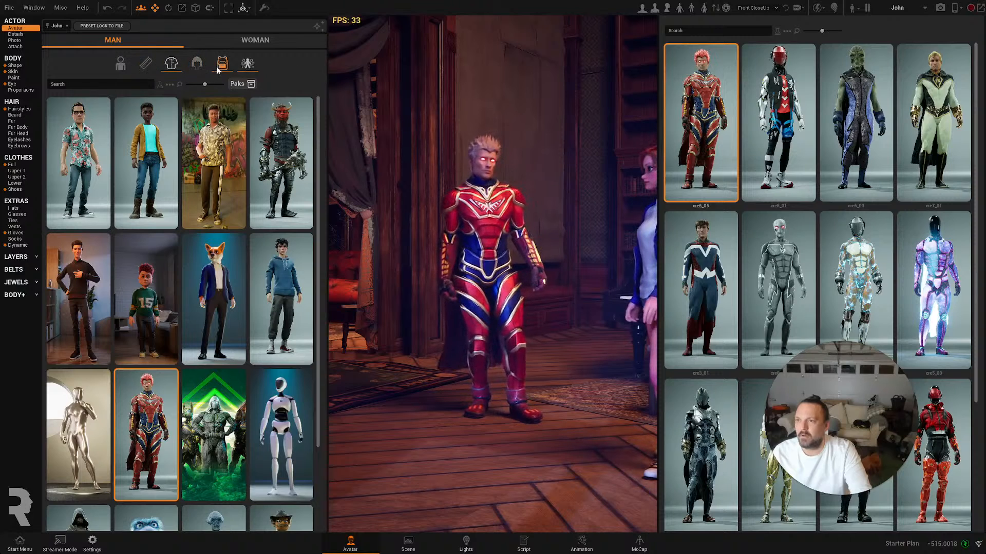
- Preview the masked cyber and blue-white superhero suits, then restore MetaHuman Cartoon 01
click(170, 62)
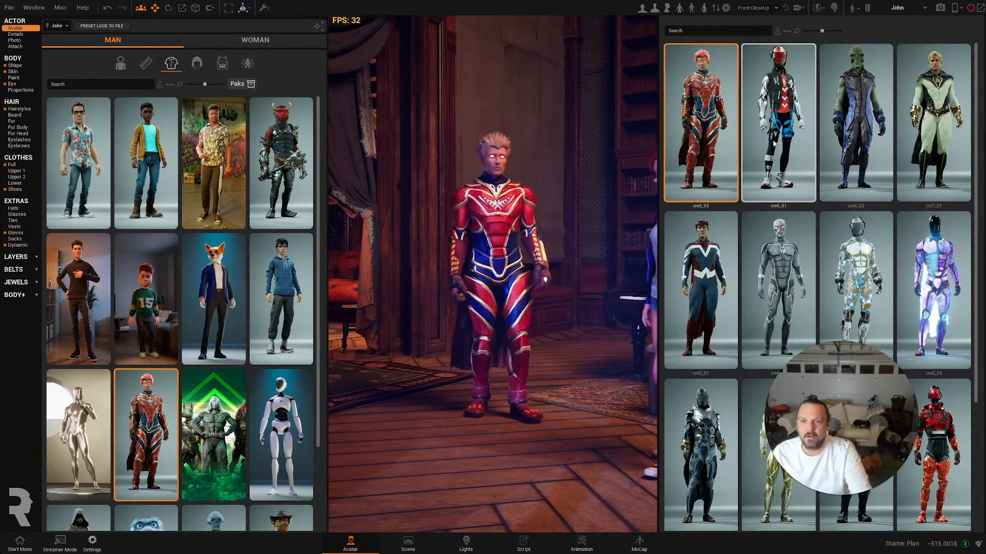
click(778, 122)
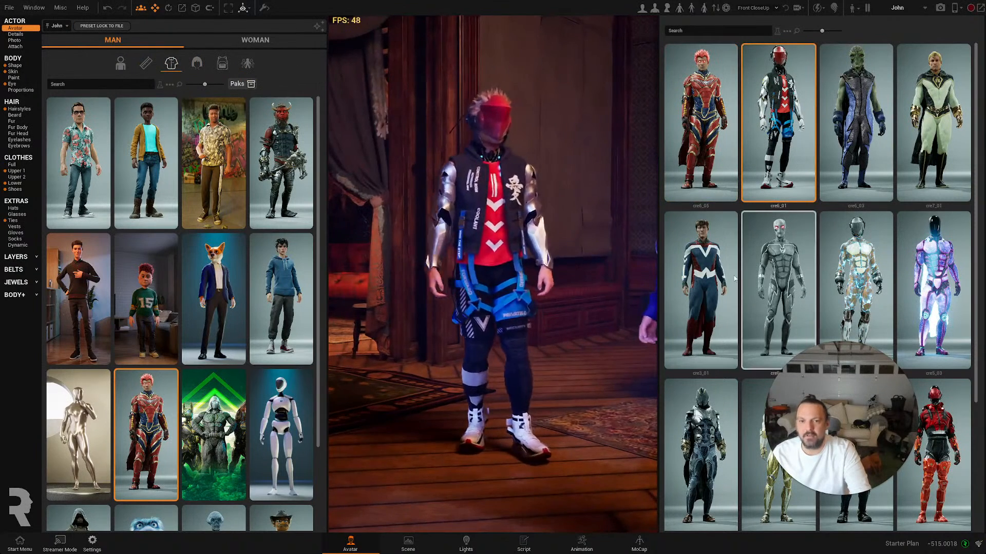
click(700, 289)
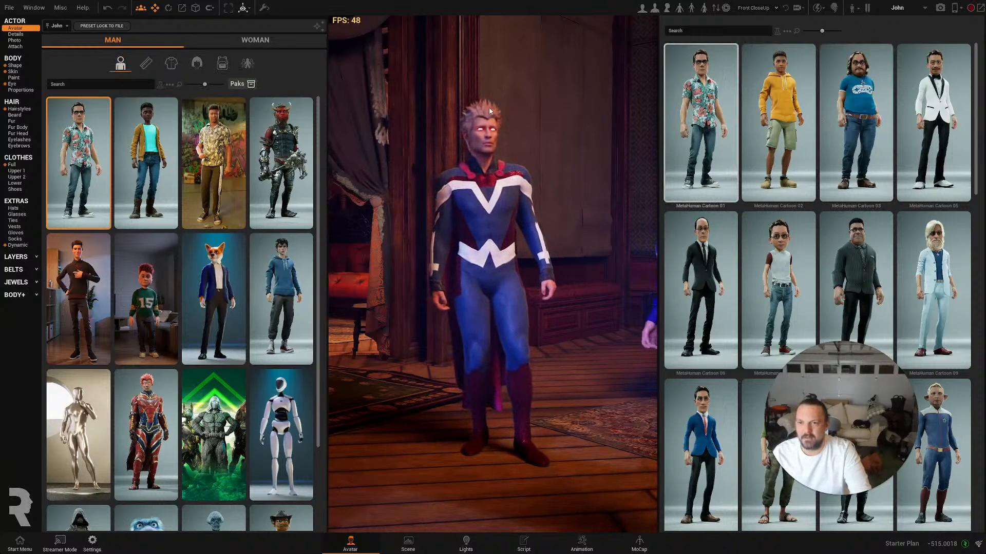
click(700, 121)
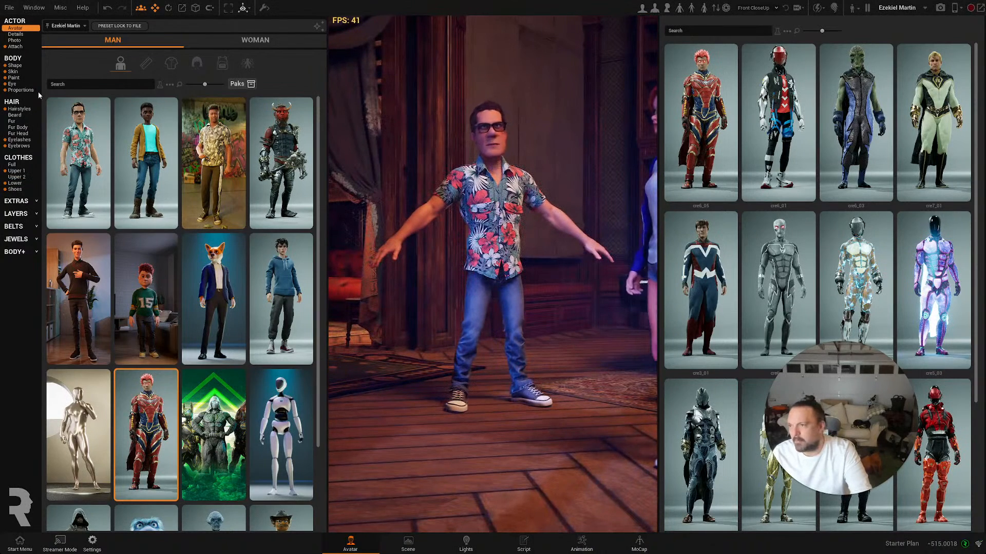
- Try purple, lime, red puffer and camouflage tops before choosing the orange striped polo
click(19, 108)
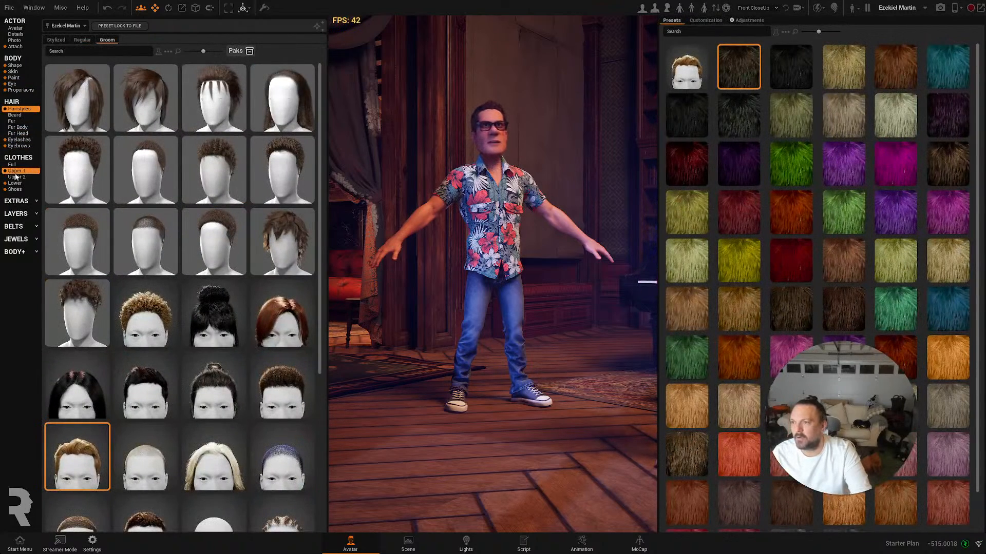
click(16, 171)
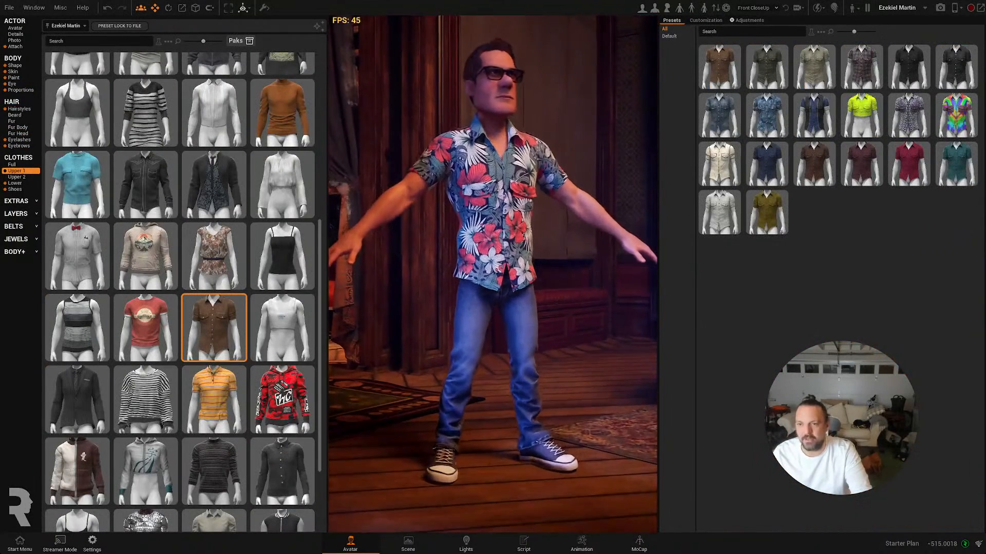
click(908, 114)
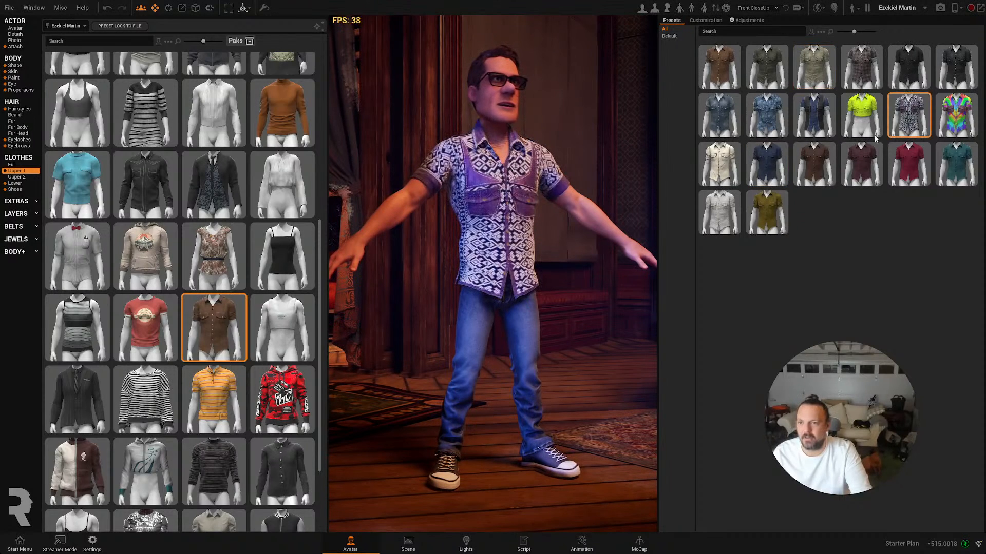
click(861, 115)
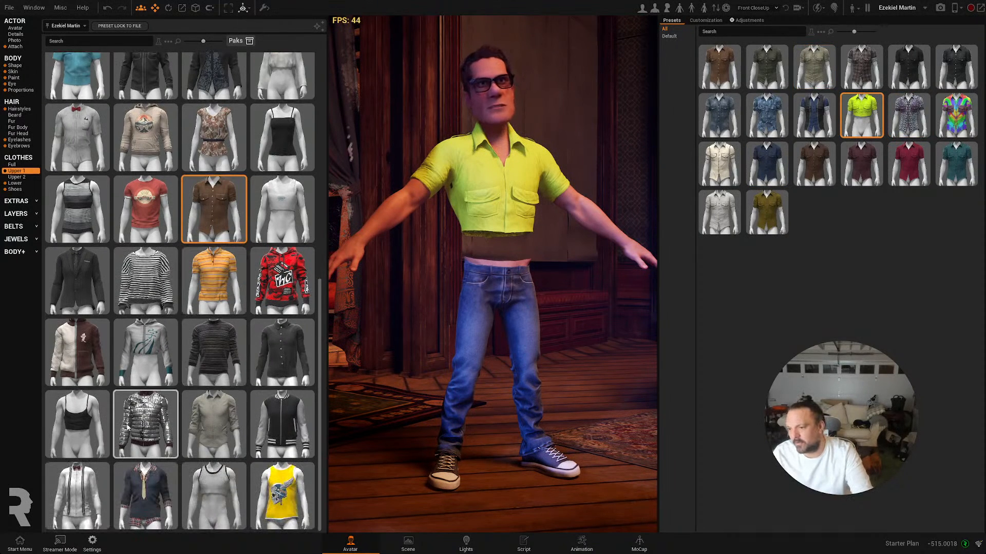
click(145, 423)
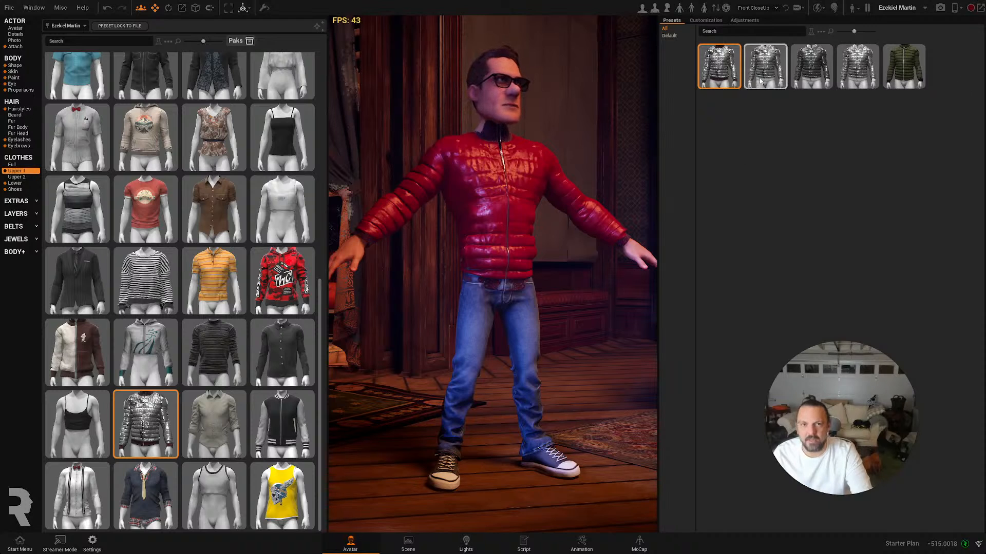
click(903, 66)
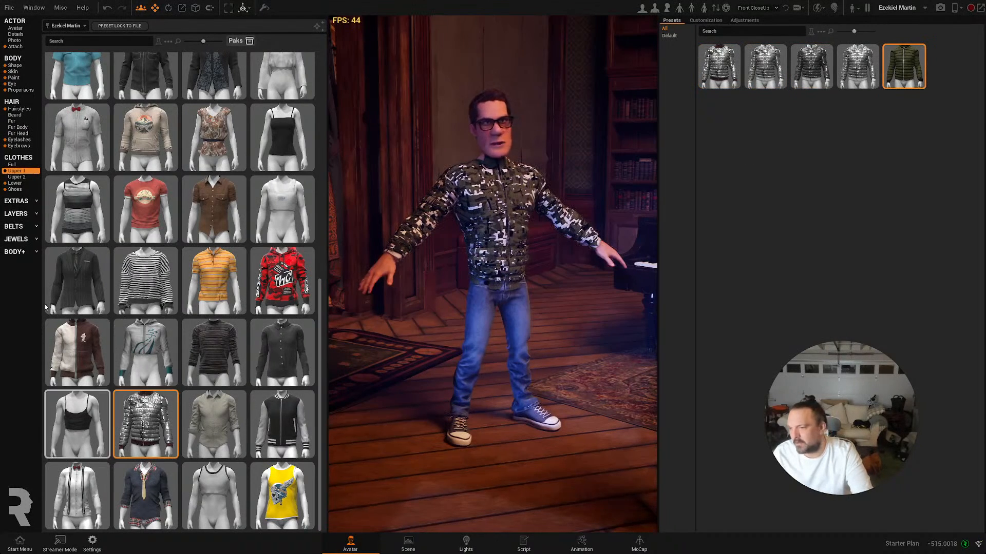
click(213, 281)
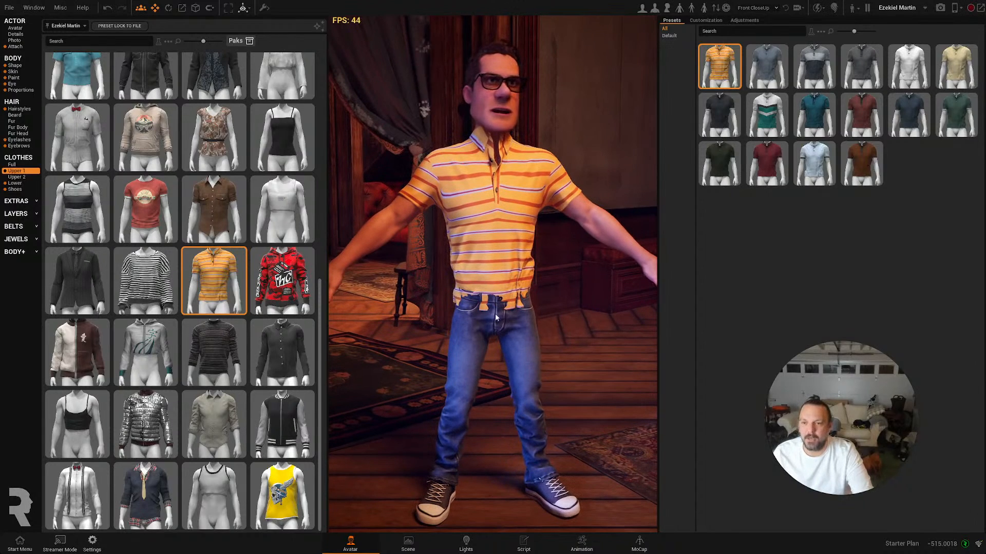
- Dress the man in the black varsity jacket, then browse the Upper 2 and Lower clothing
click(743, 20)
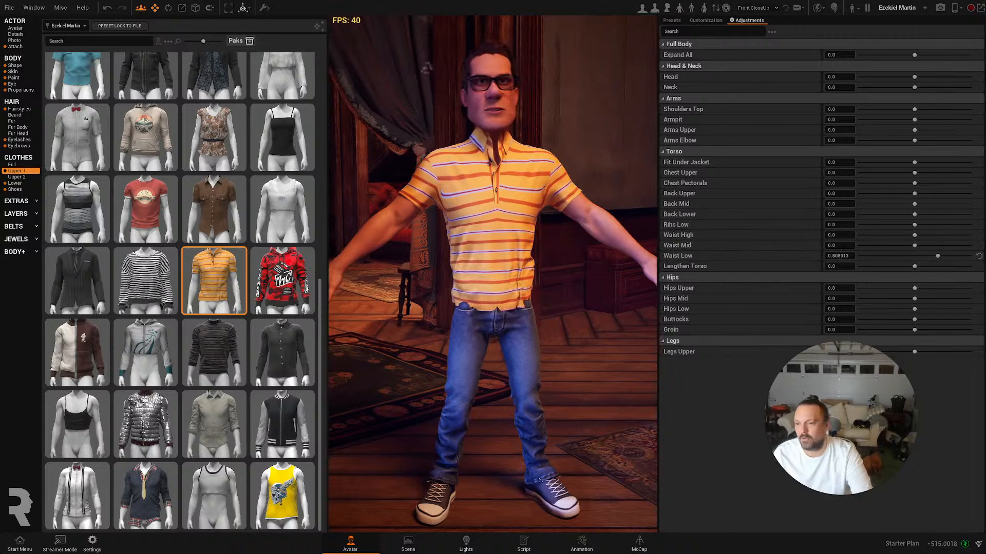
click(282, 423)
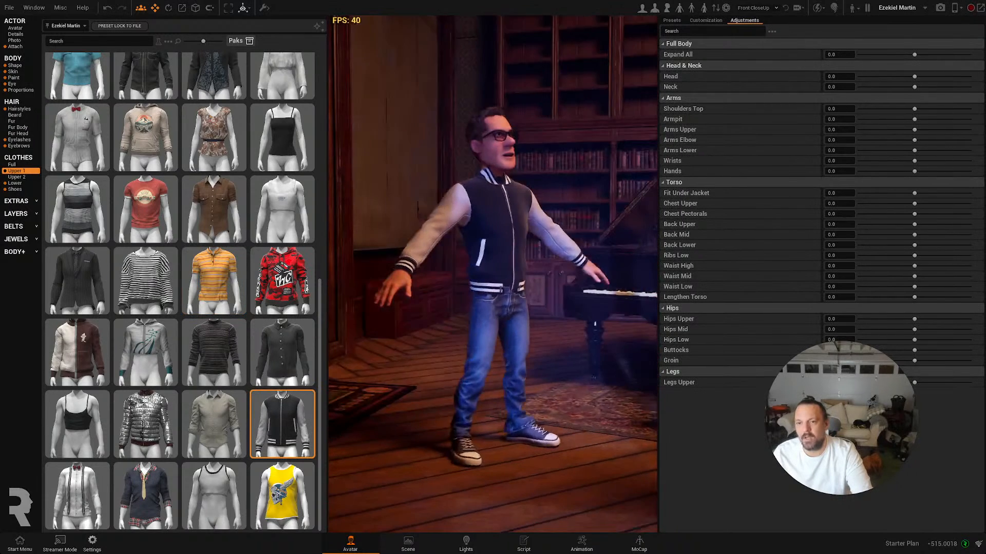
click(16, 177)
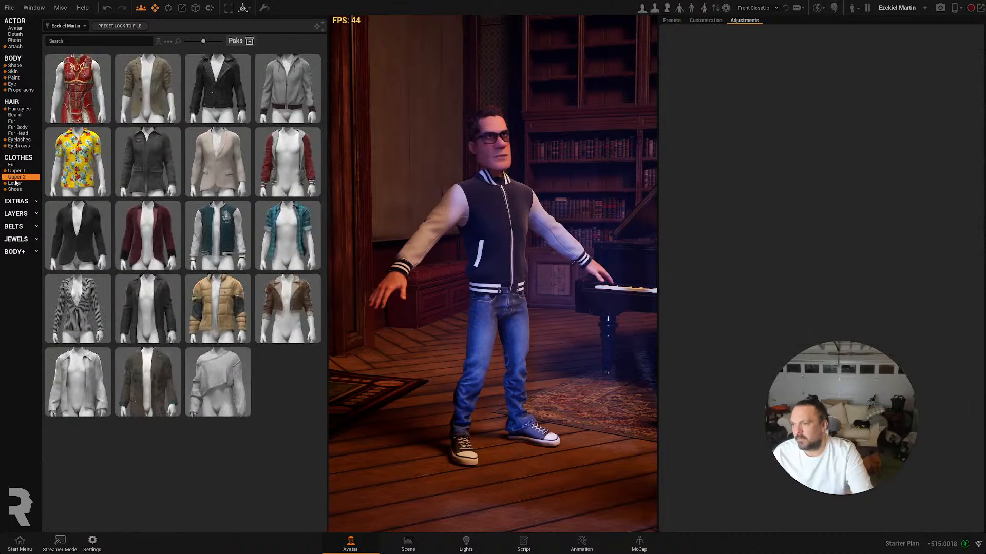
click(14, 183)
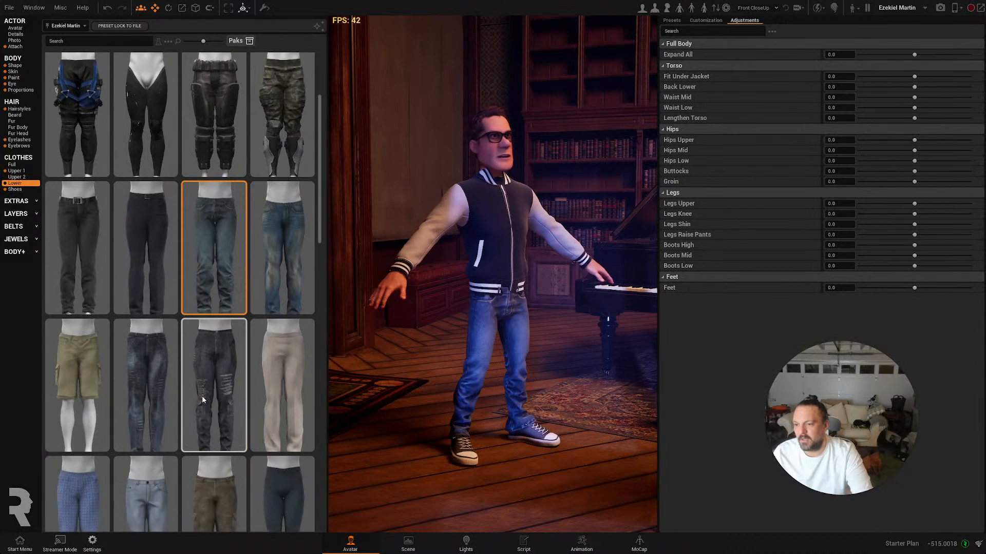